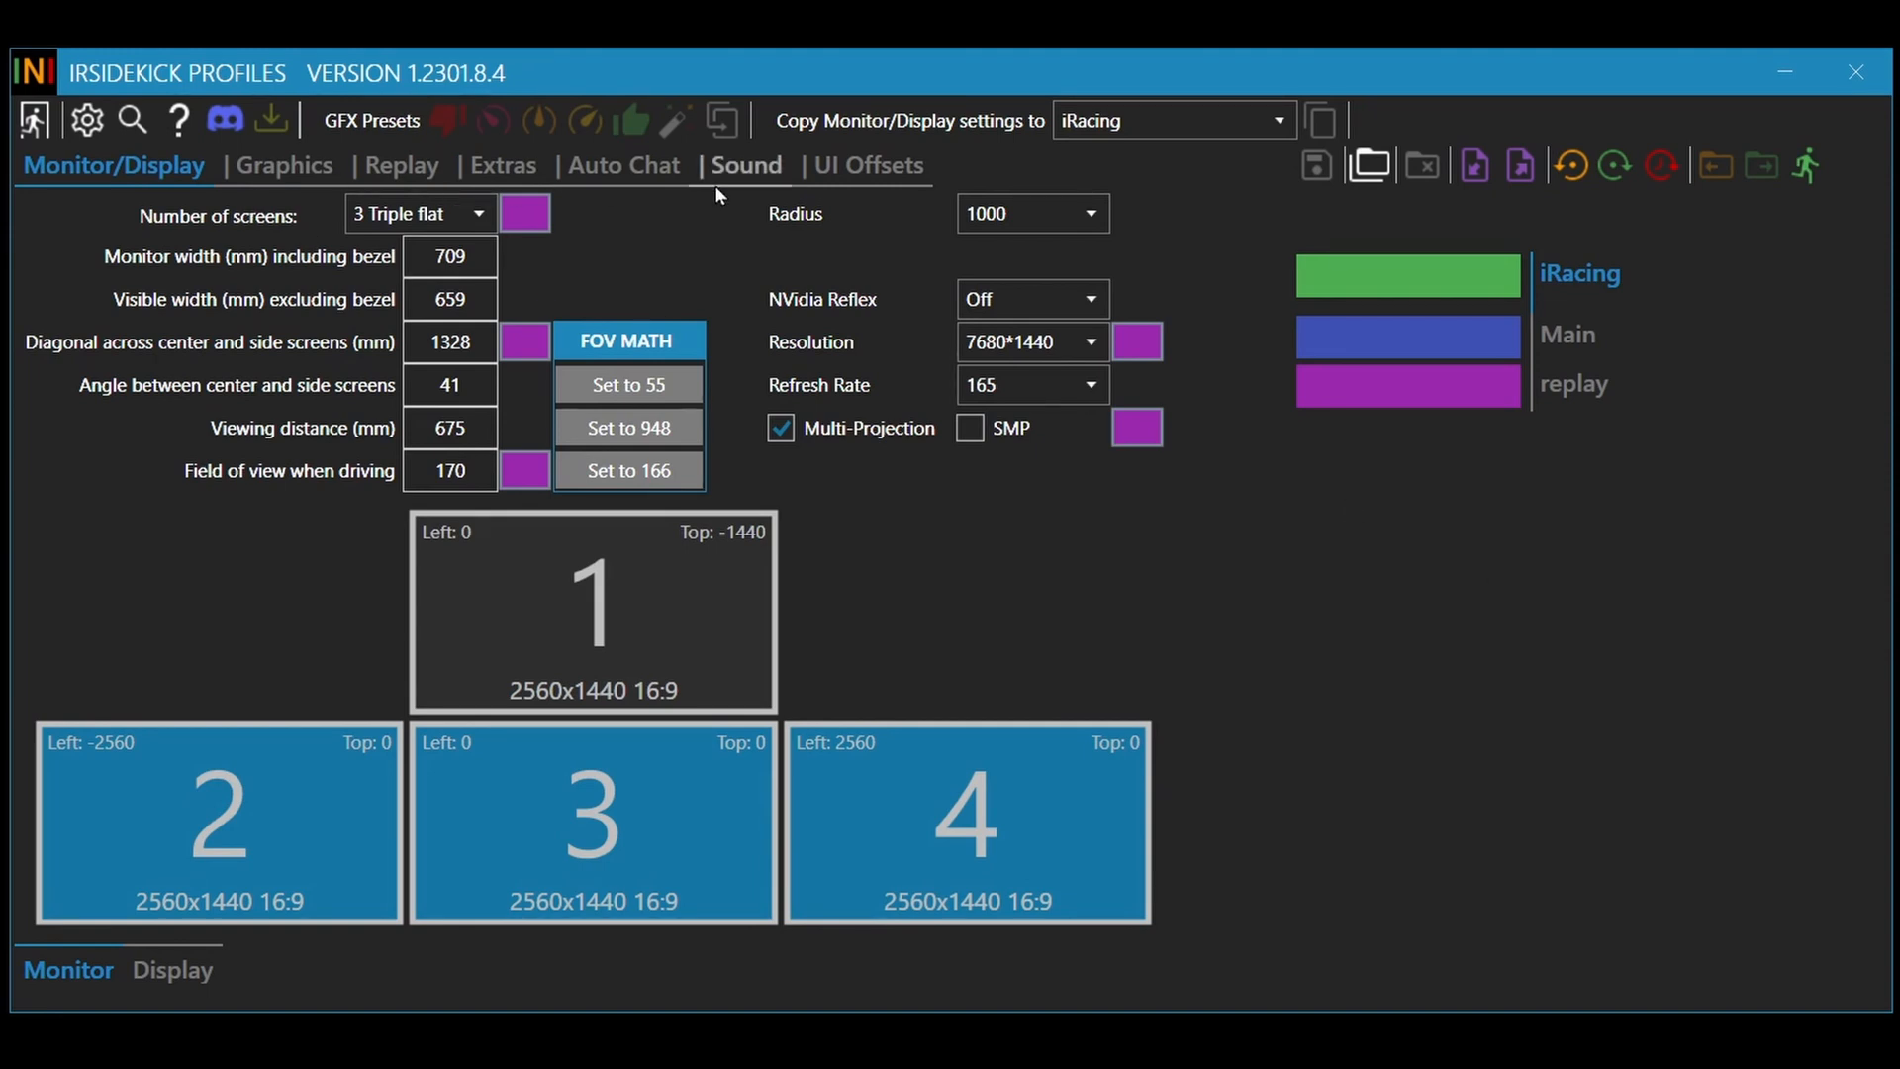
pyautogui.moveTo(858, 282)
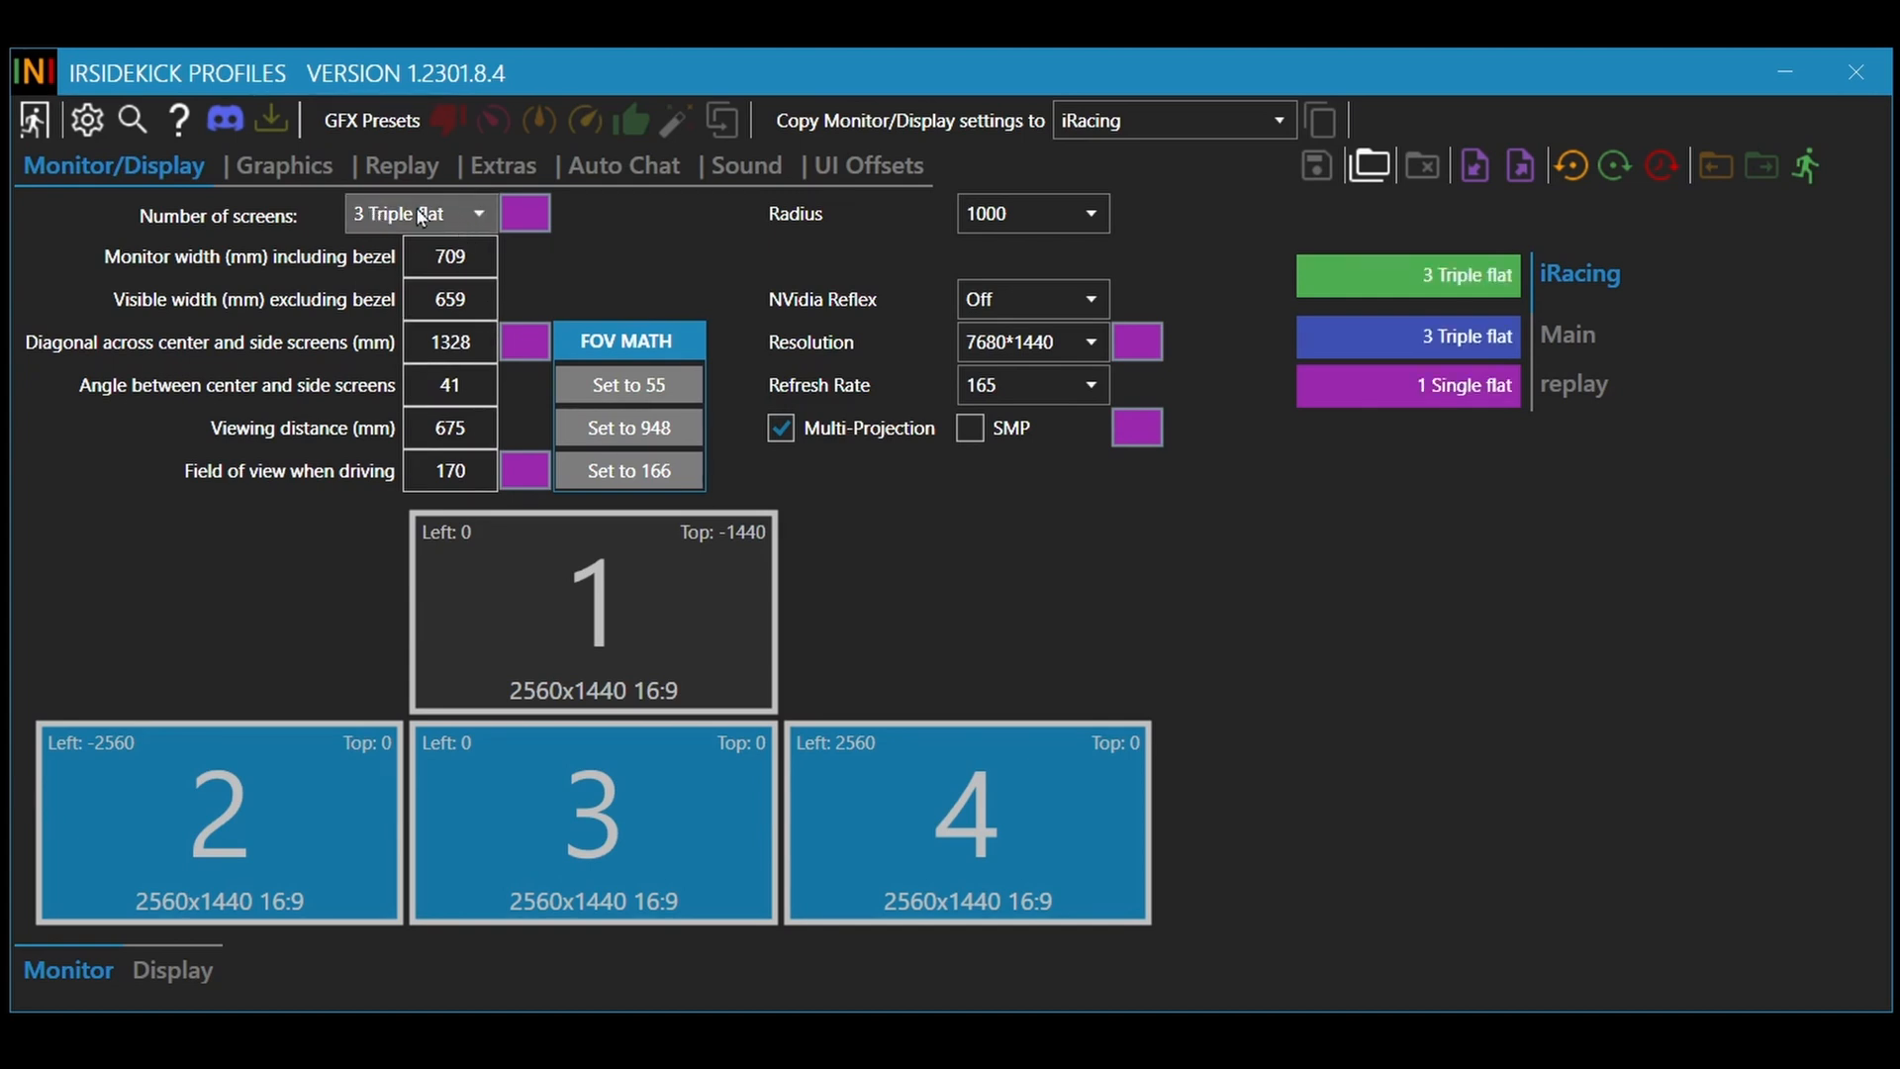
# - Keep the triple flat screen layout, load the replay single-flat profile, then reload the Main triple-screen profile
pyautogui.click(475, 213)
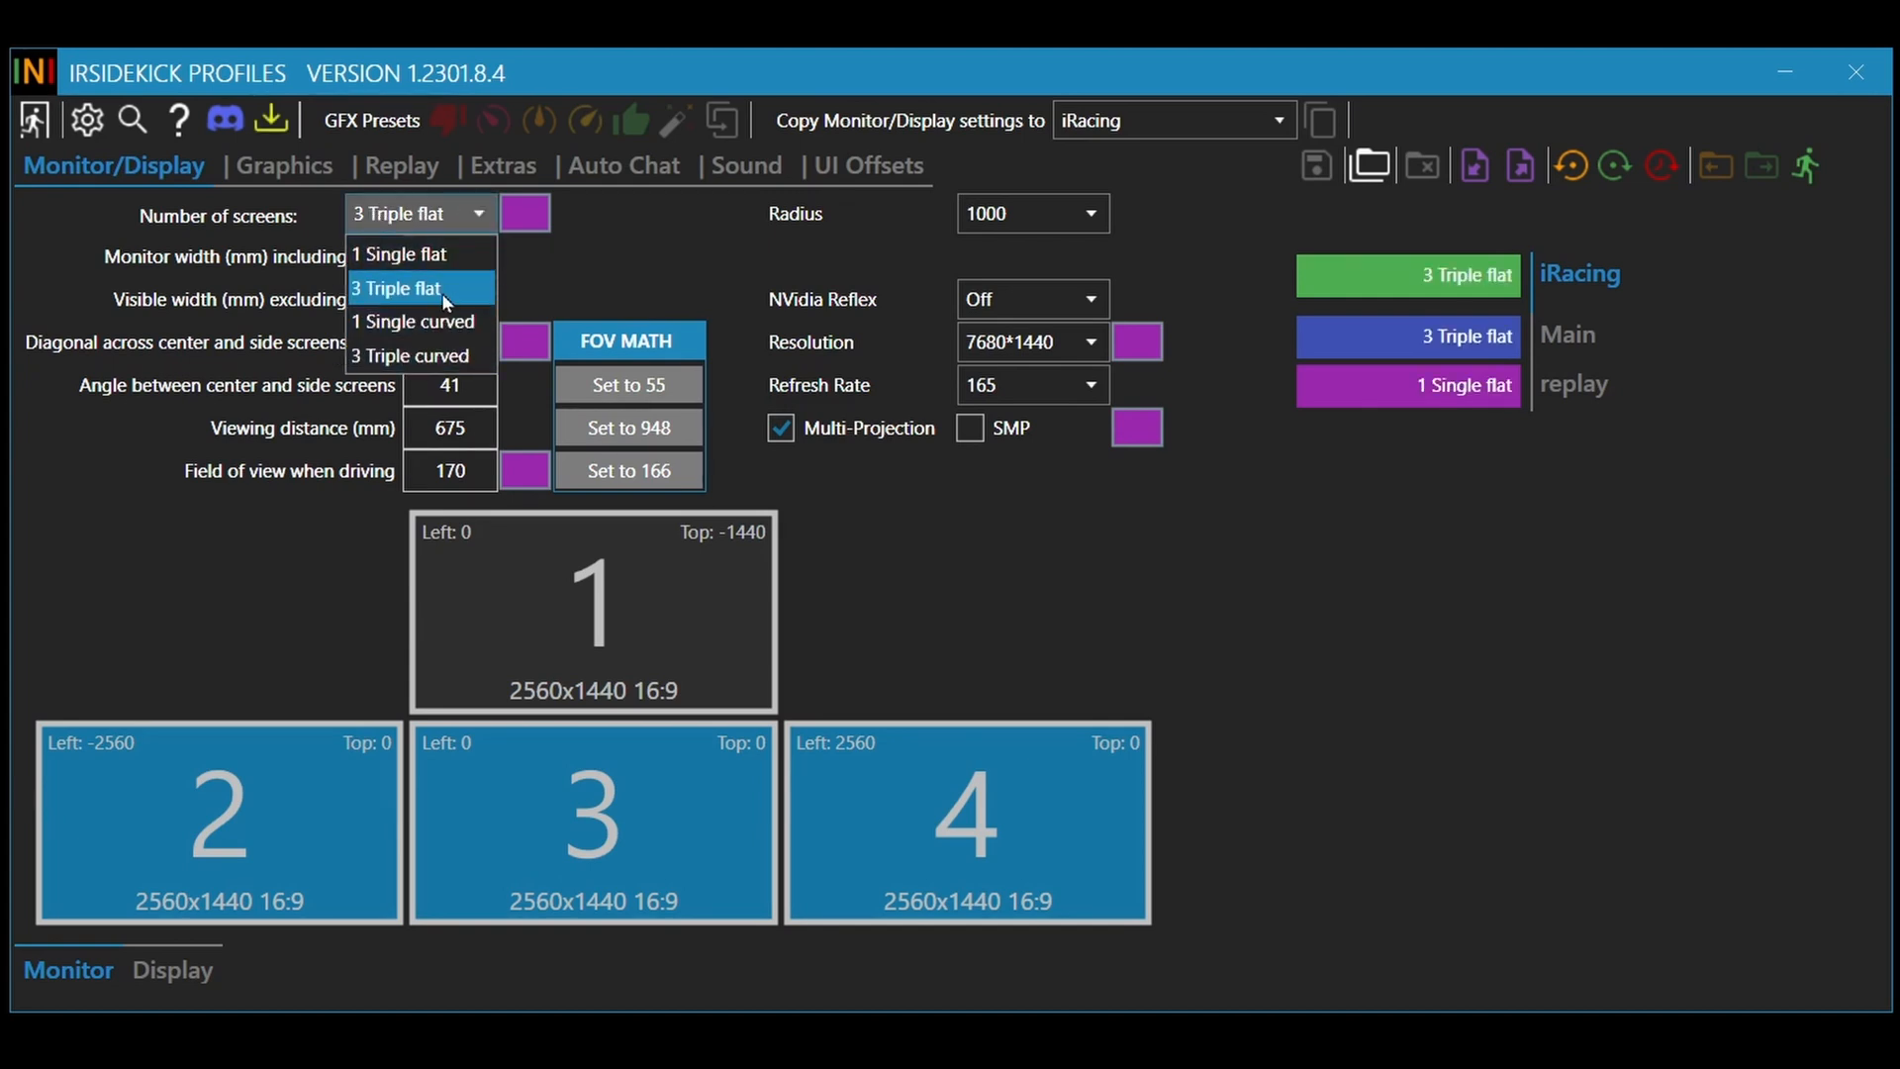
pyautogui.click(396, 288)
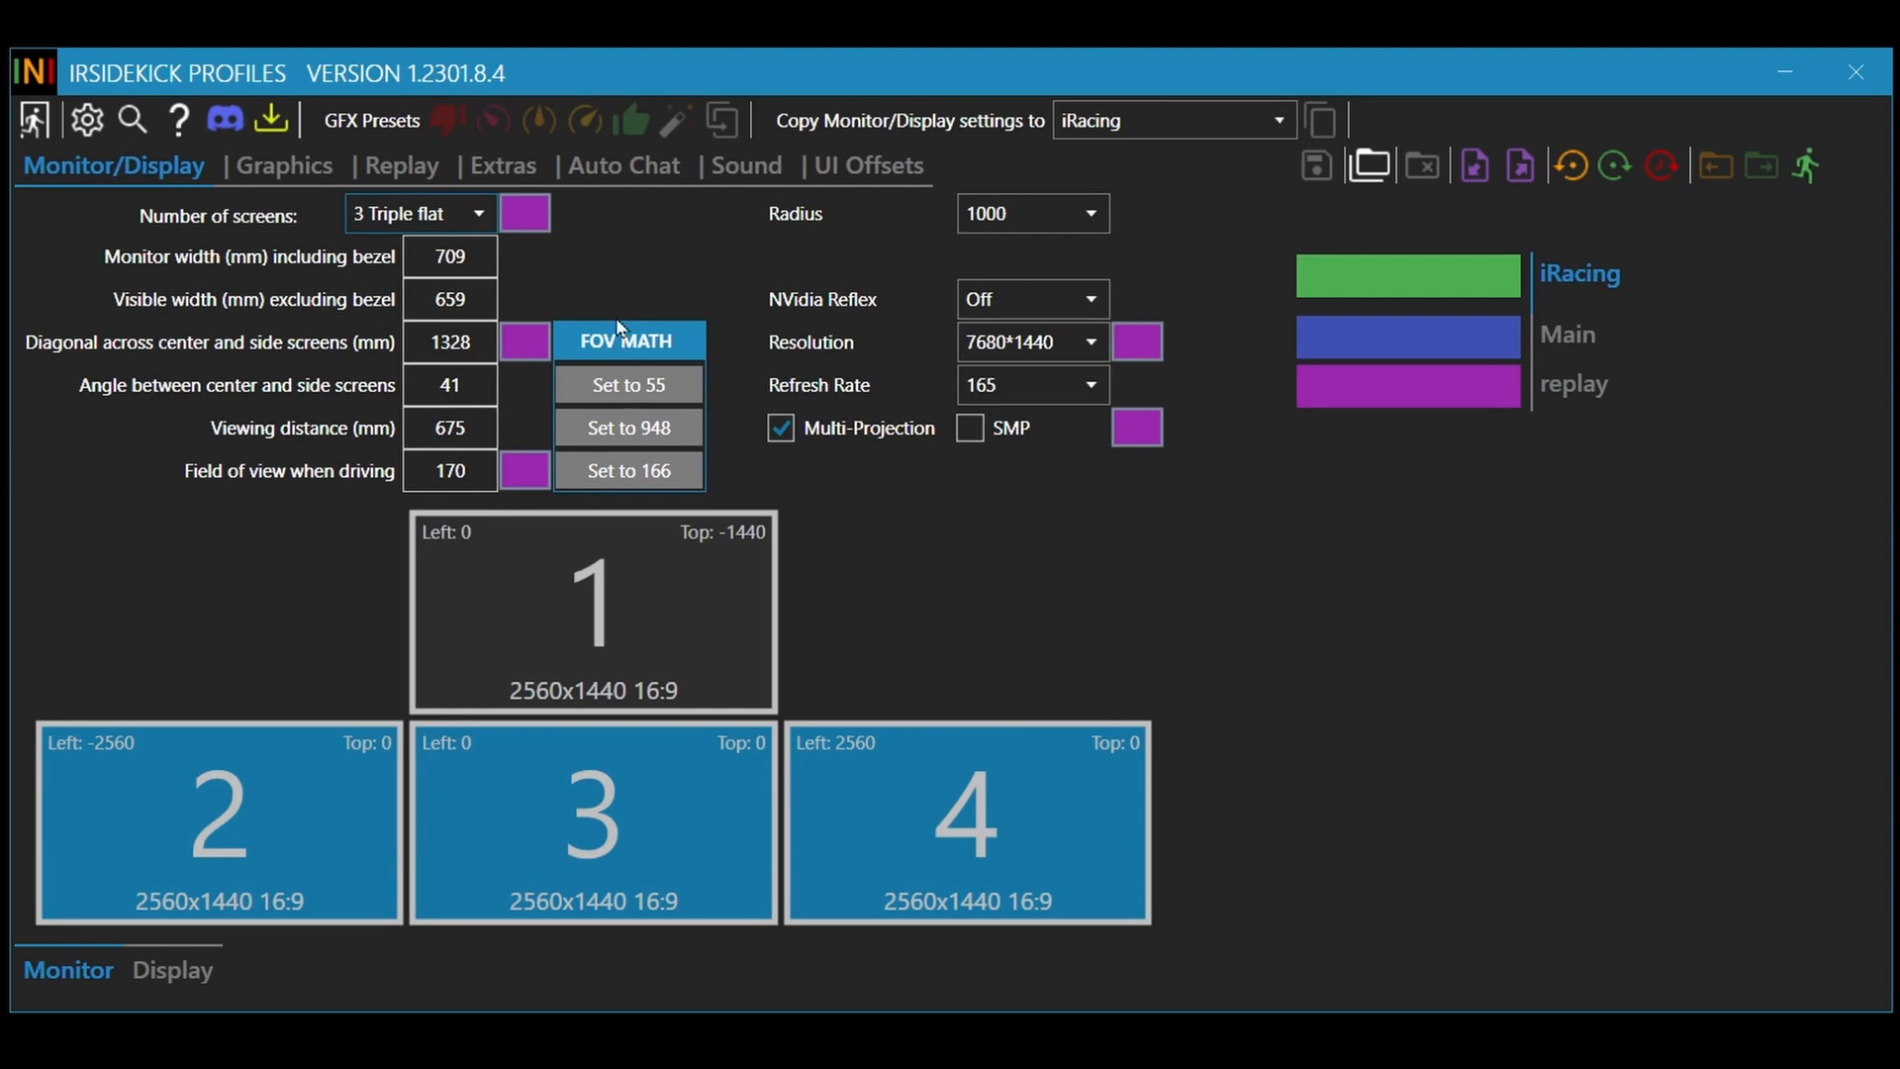
pyautogui.click(449, 470)
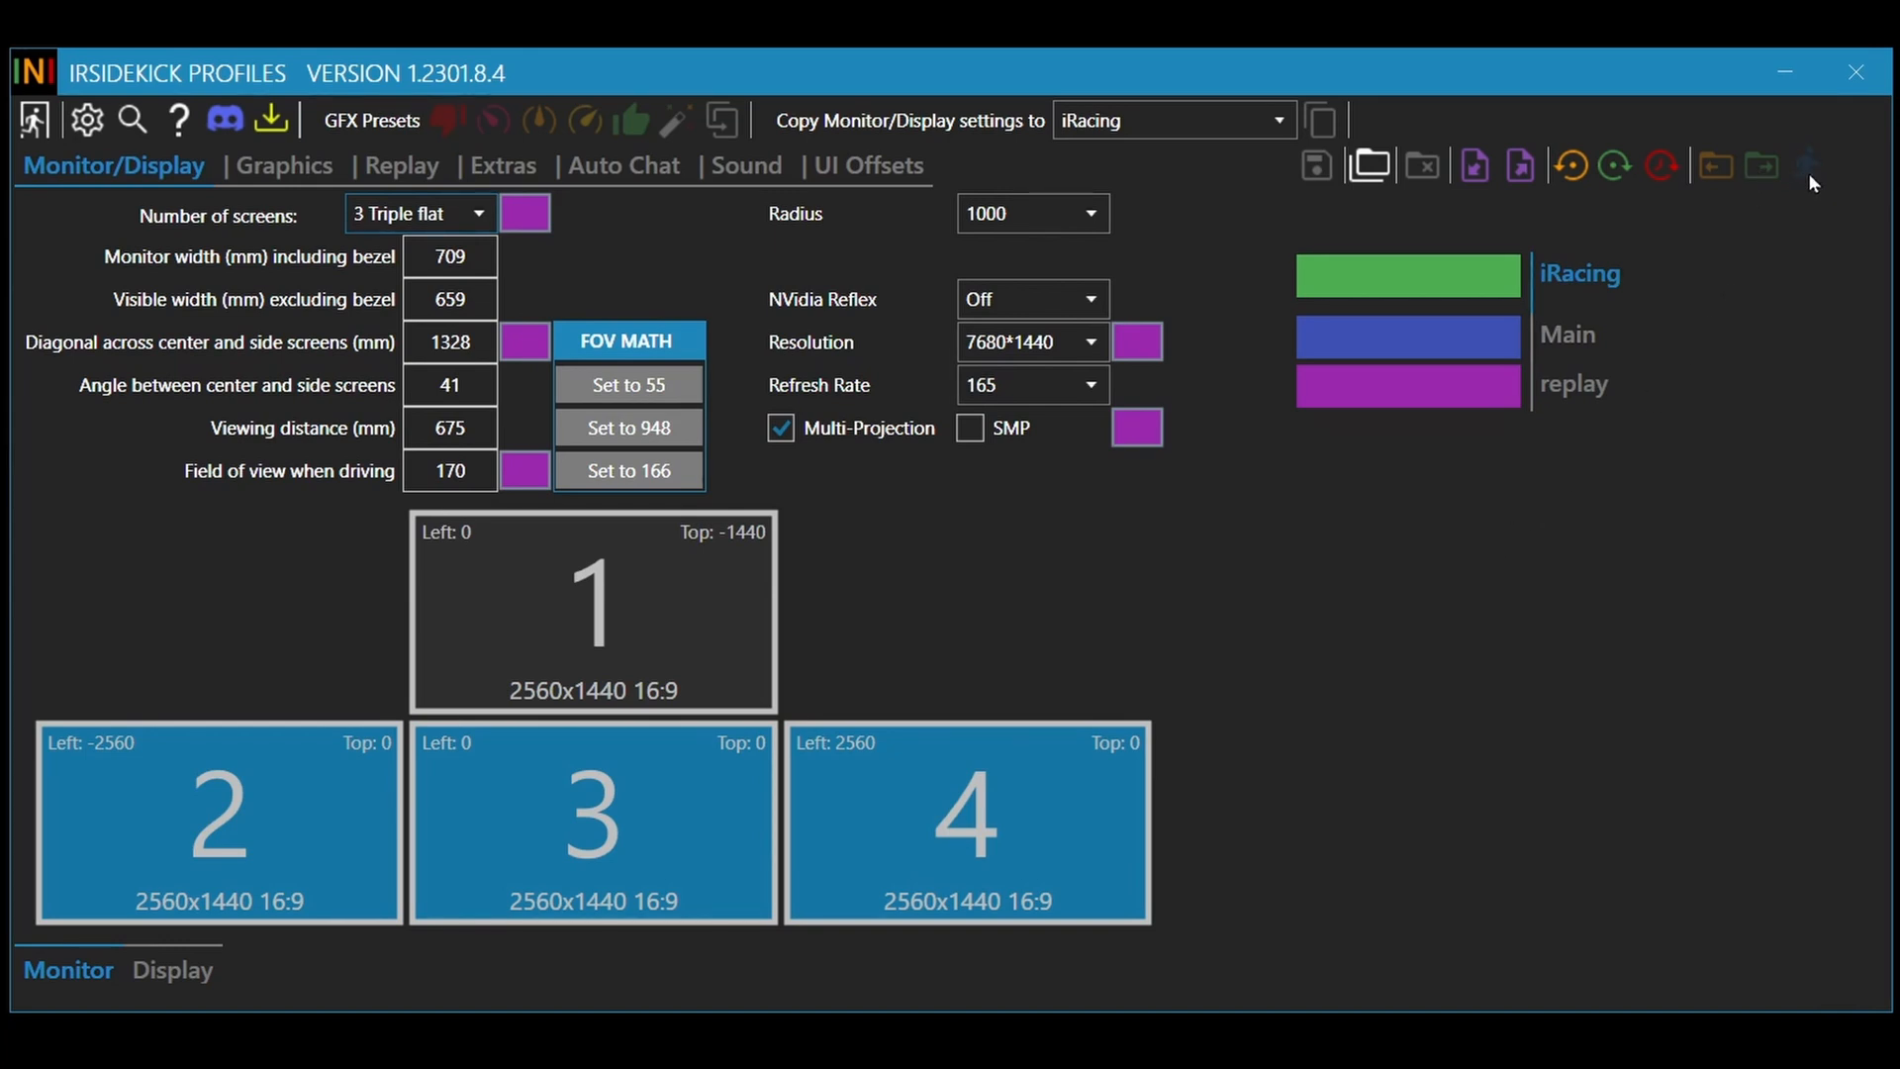
pyautogui.moveTo(1806, 167)
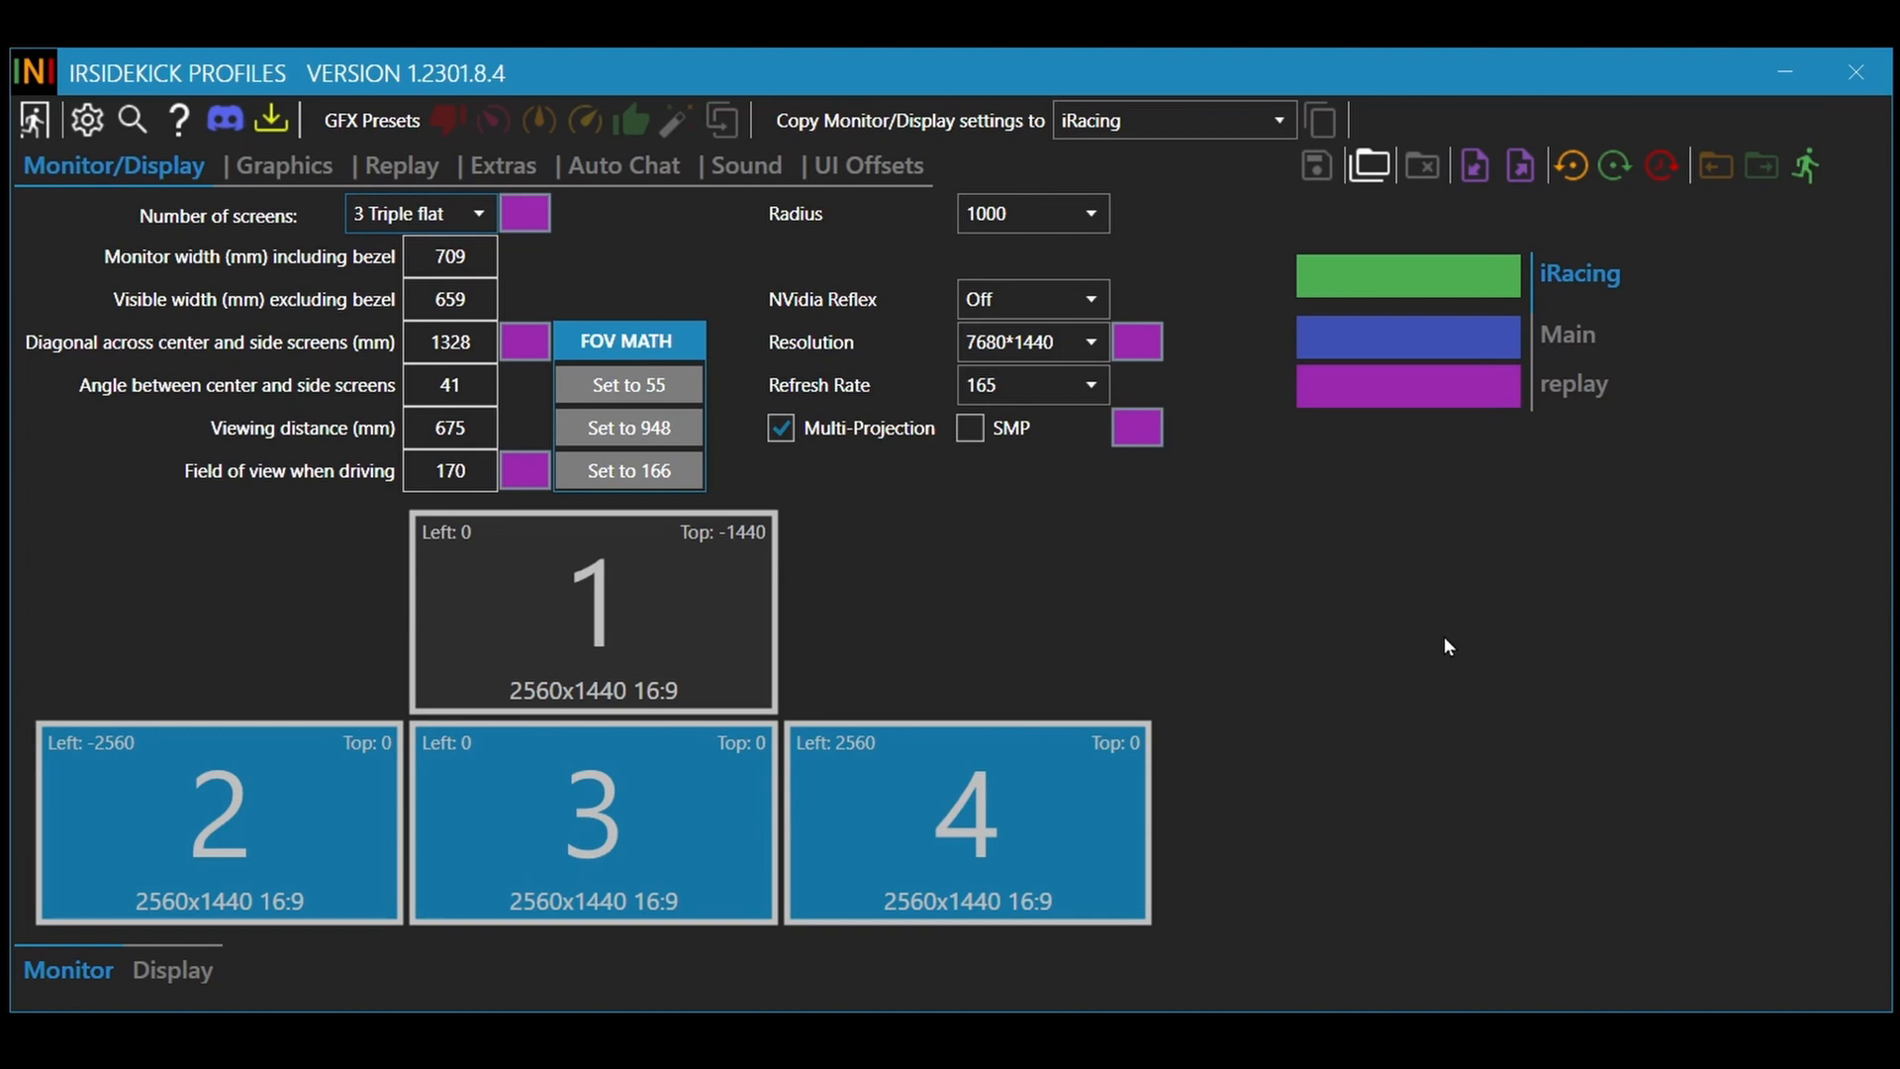
pyautogui.moveTo(1451, 654)
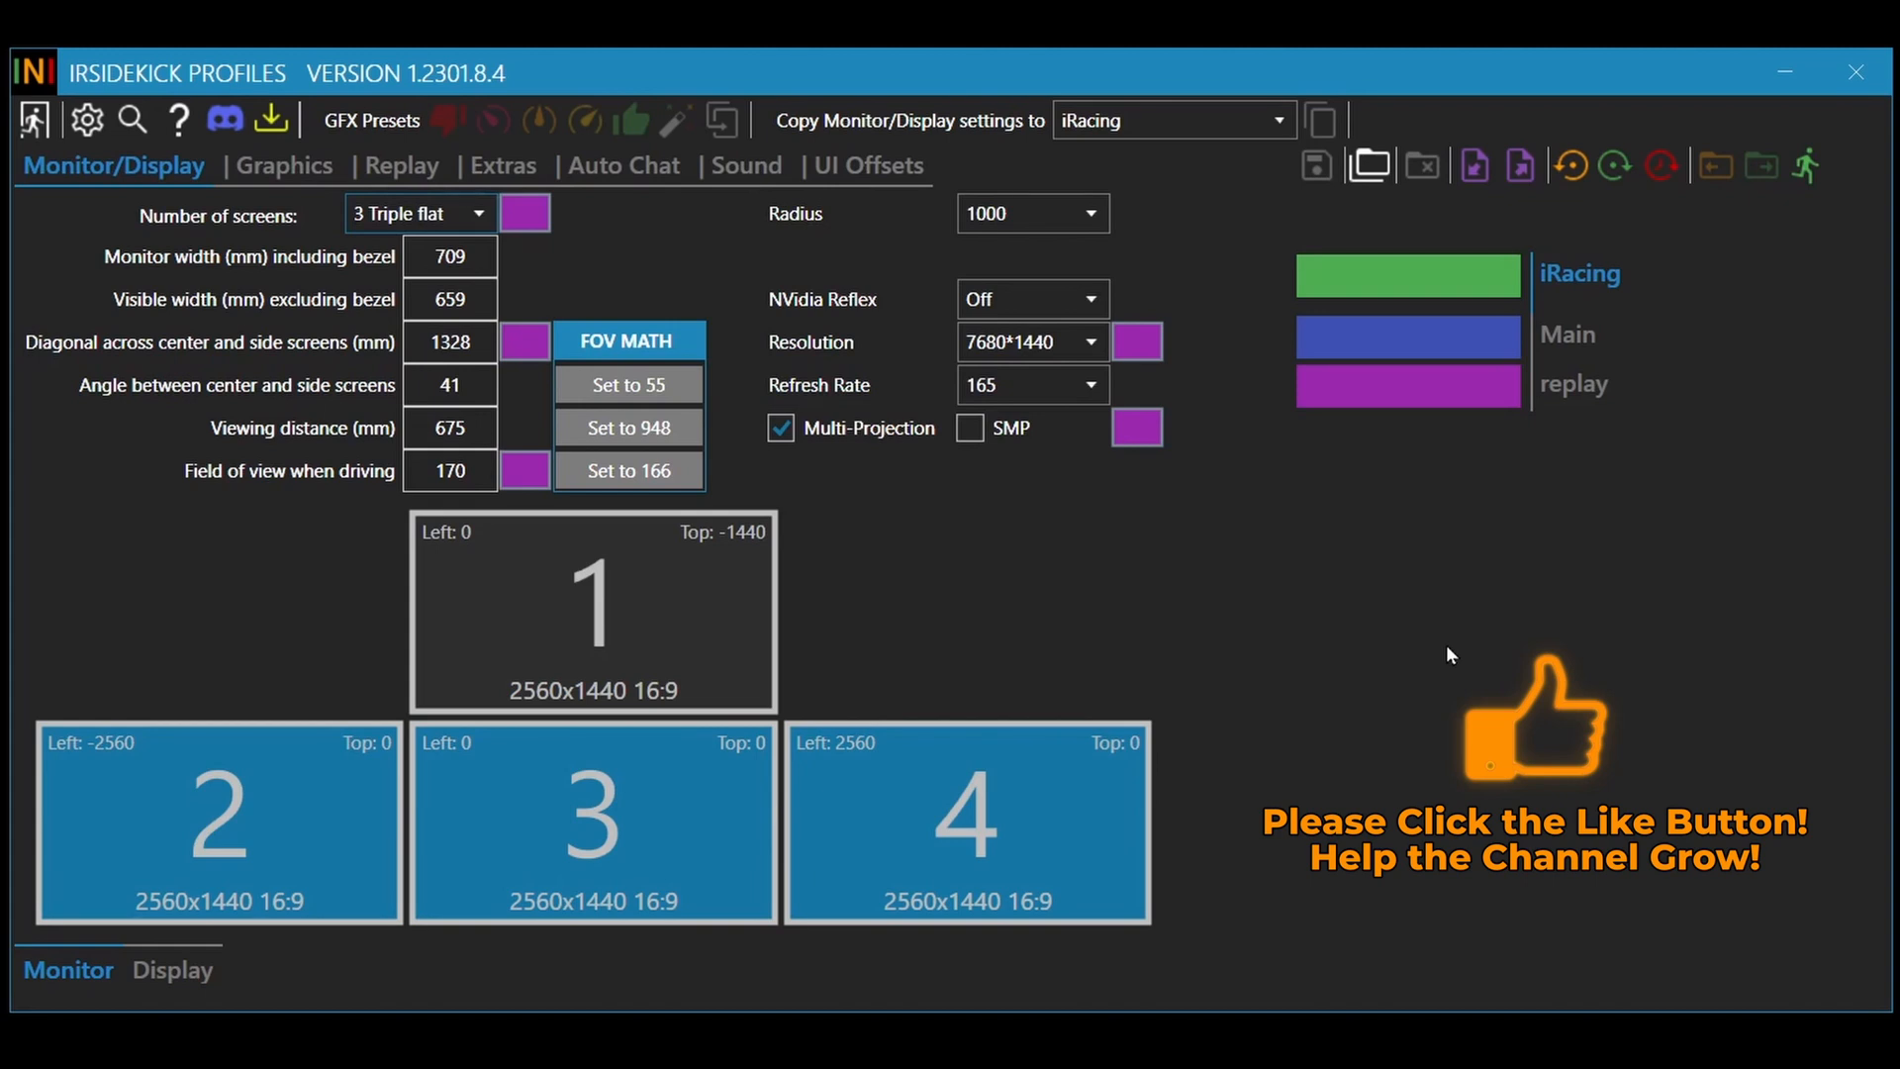
pyautogui.moveTo(1555, 615)
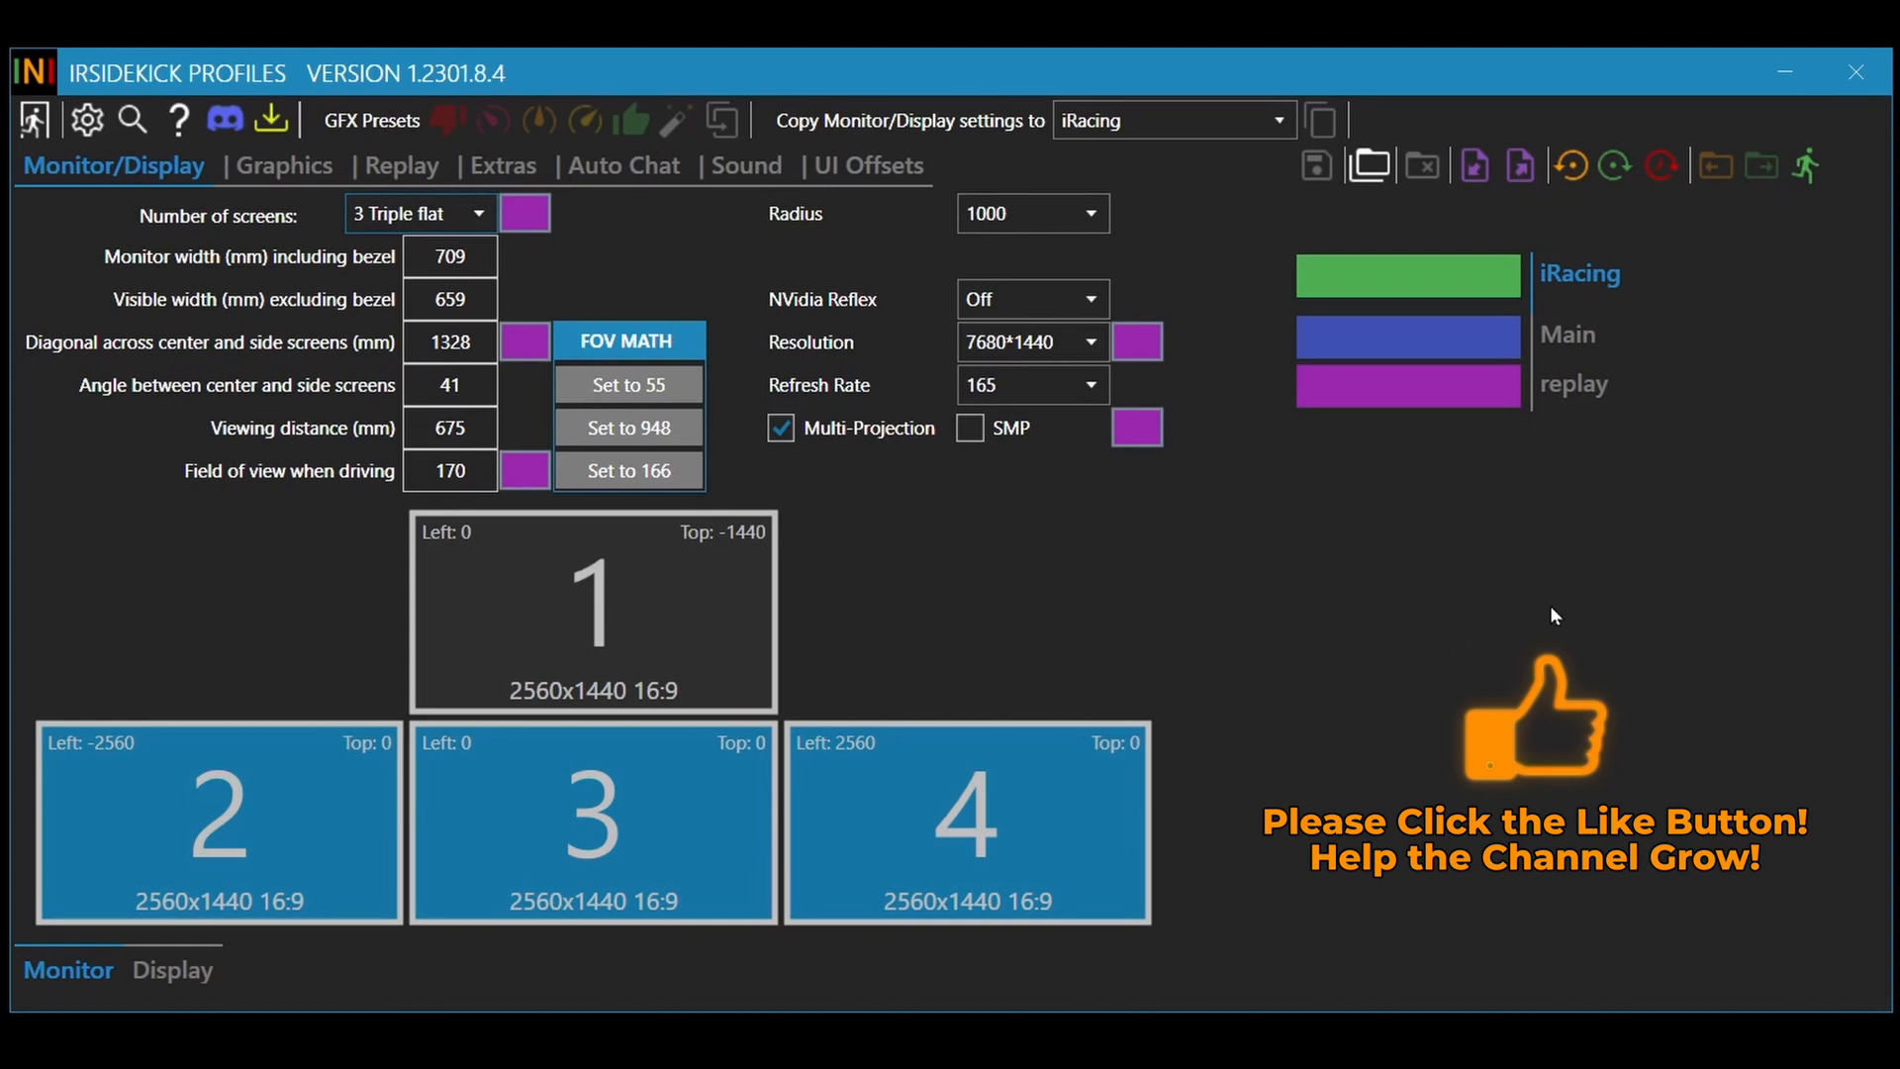
pyautogui.moveTo(576, 281)
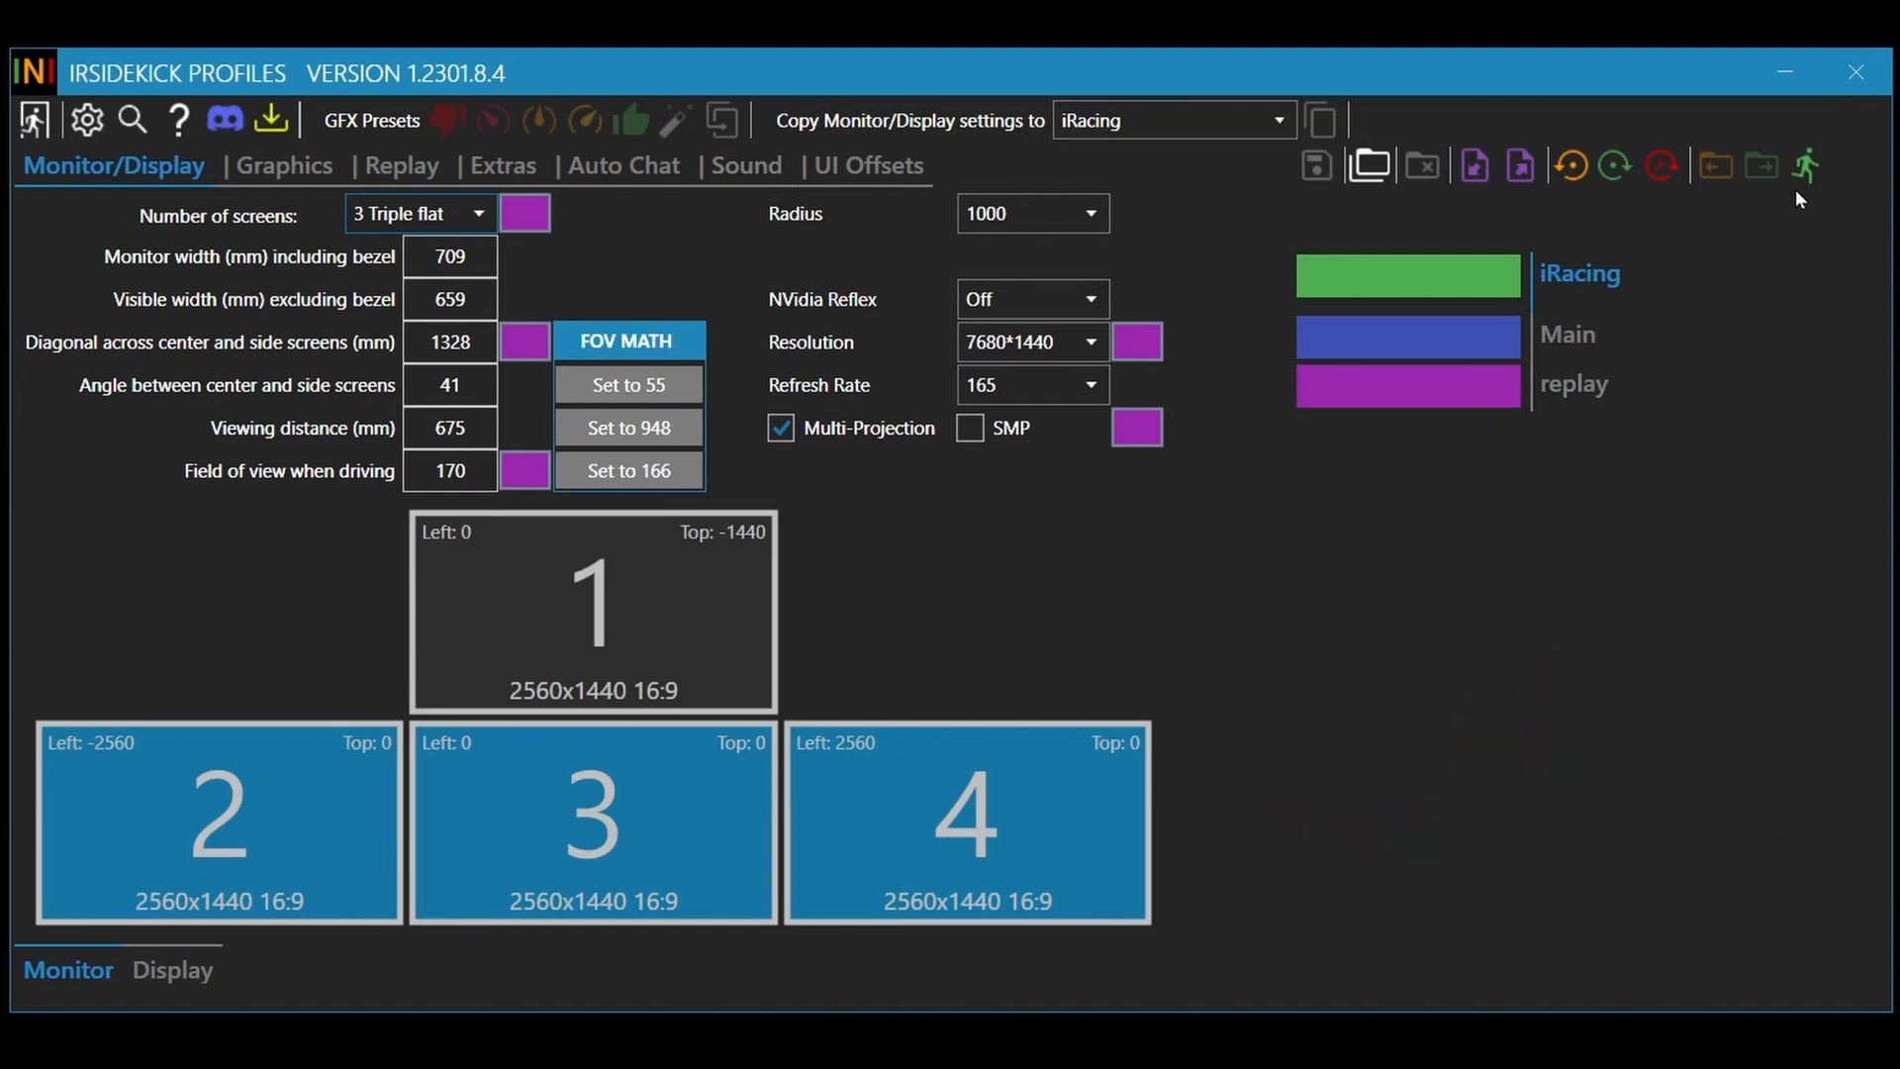
pyautogui.moveTo(1804, 165)
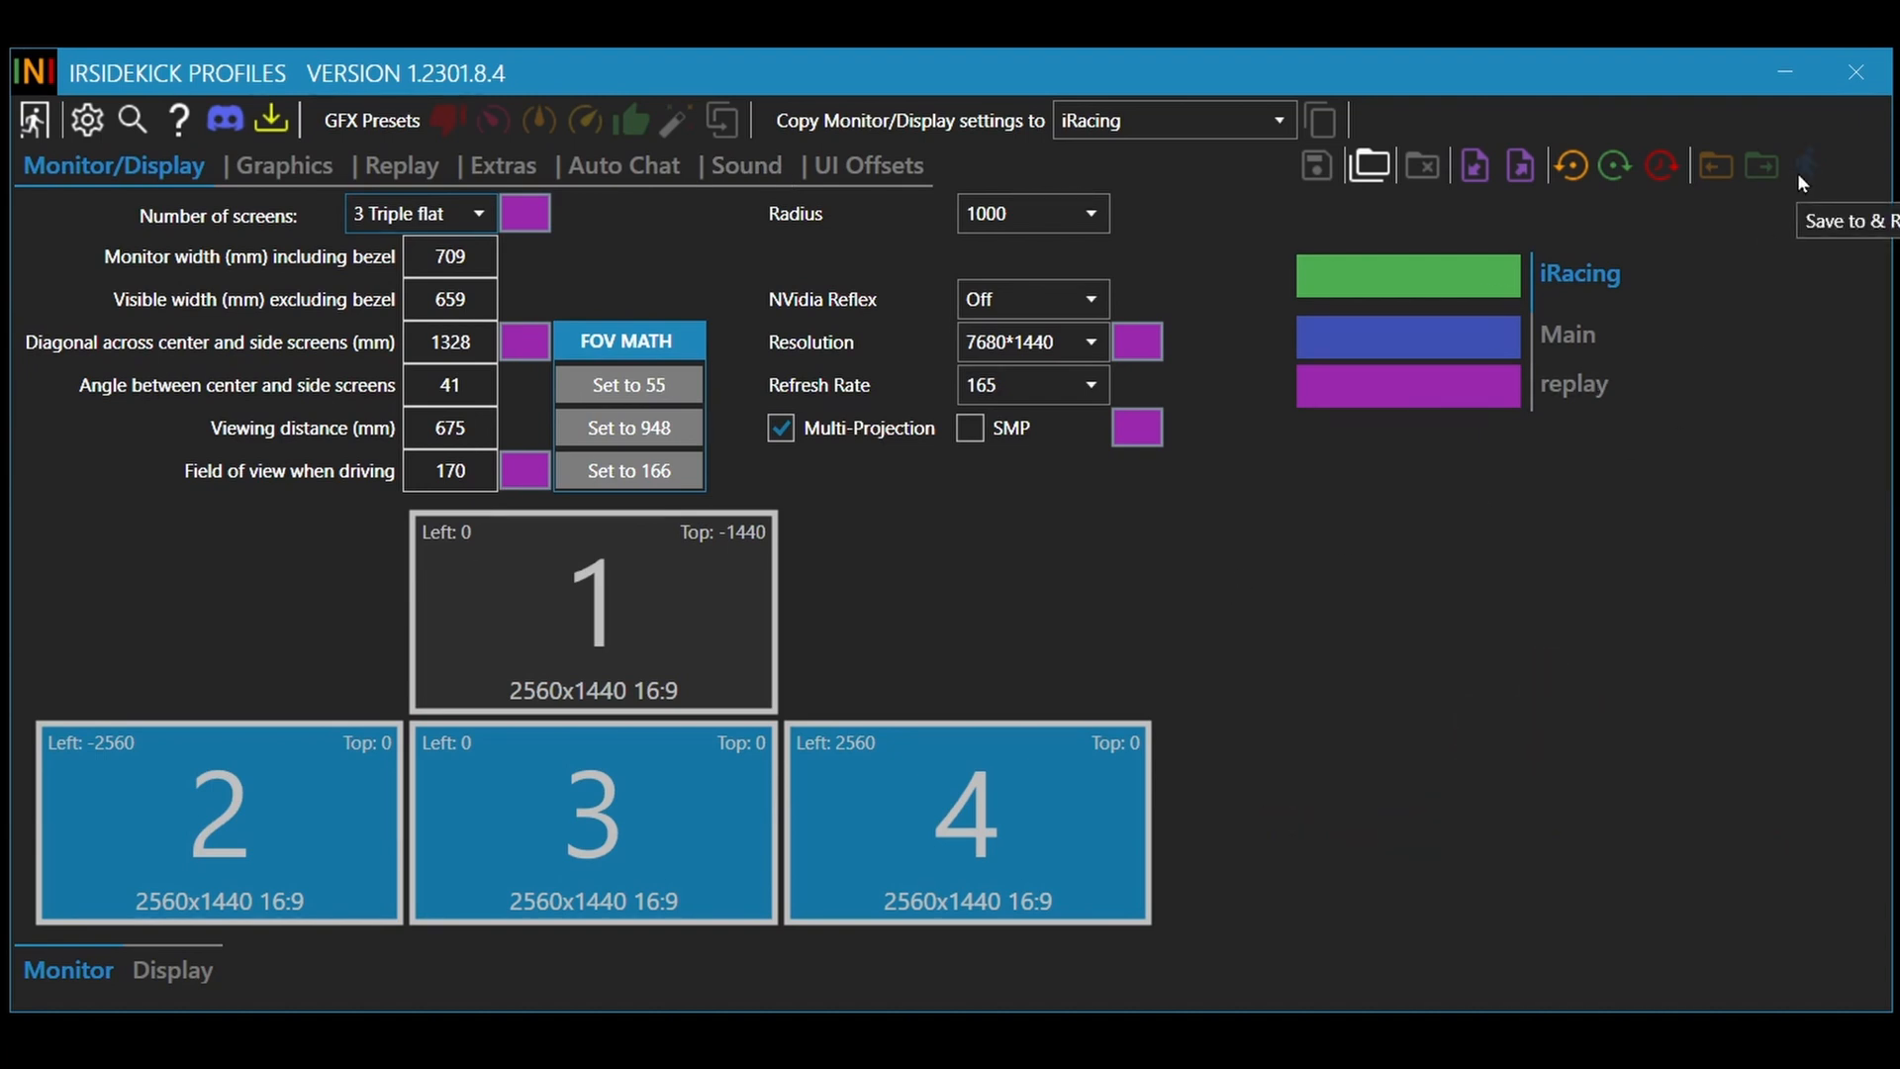
pyautogui.moveTo(1805, 185)
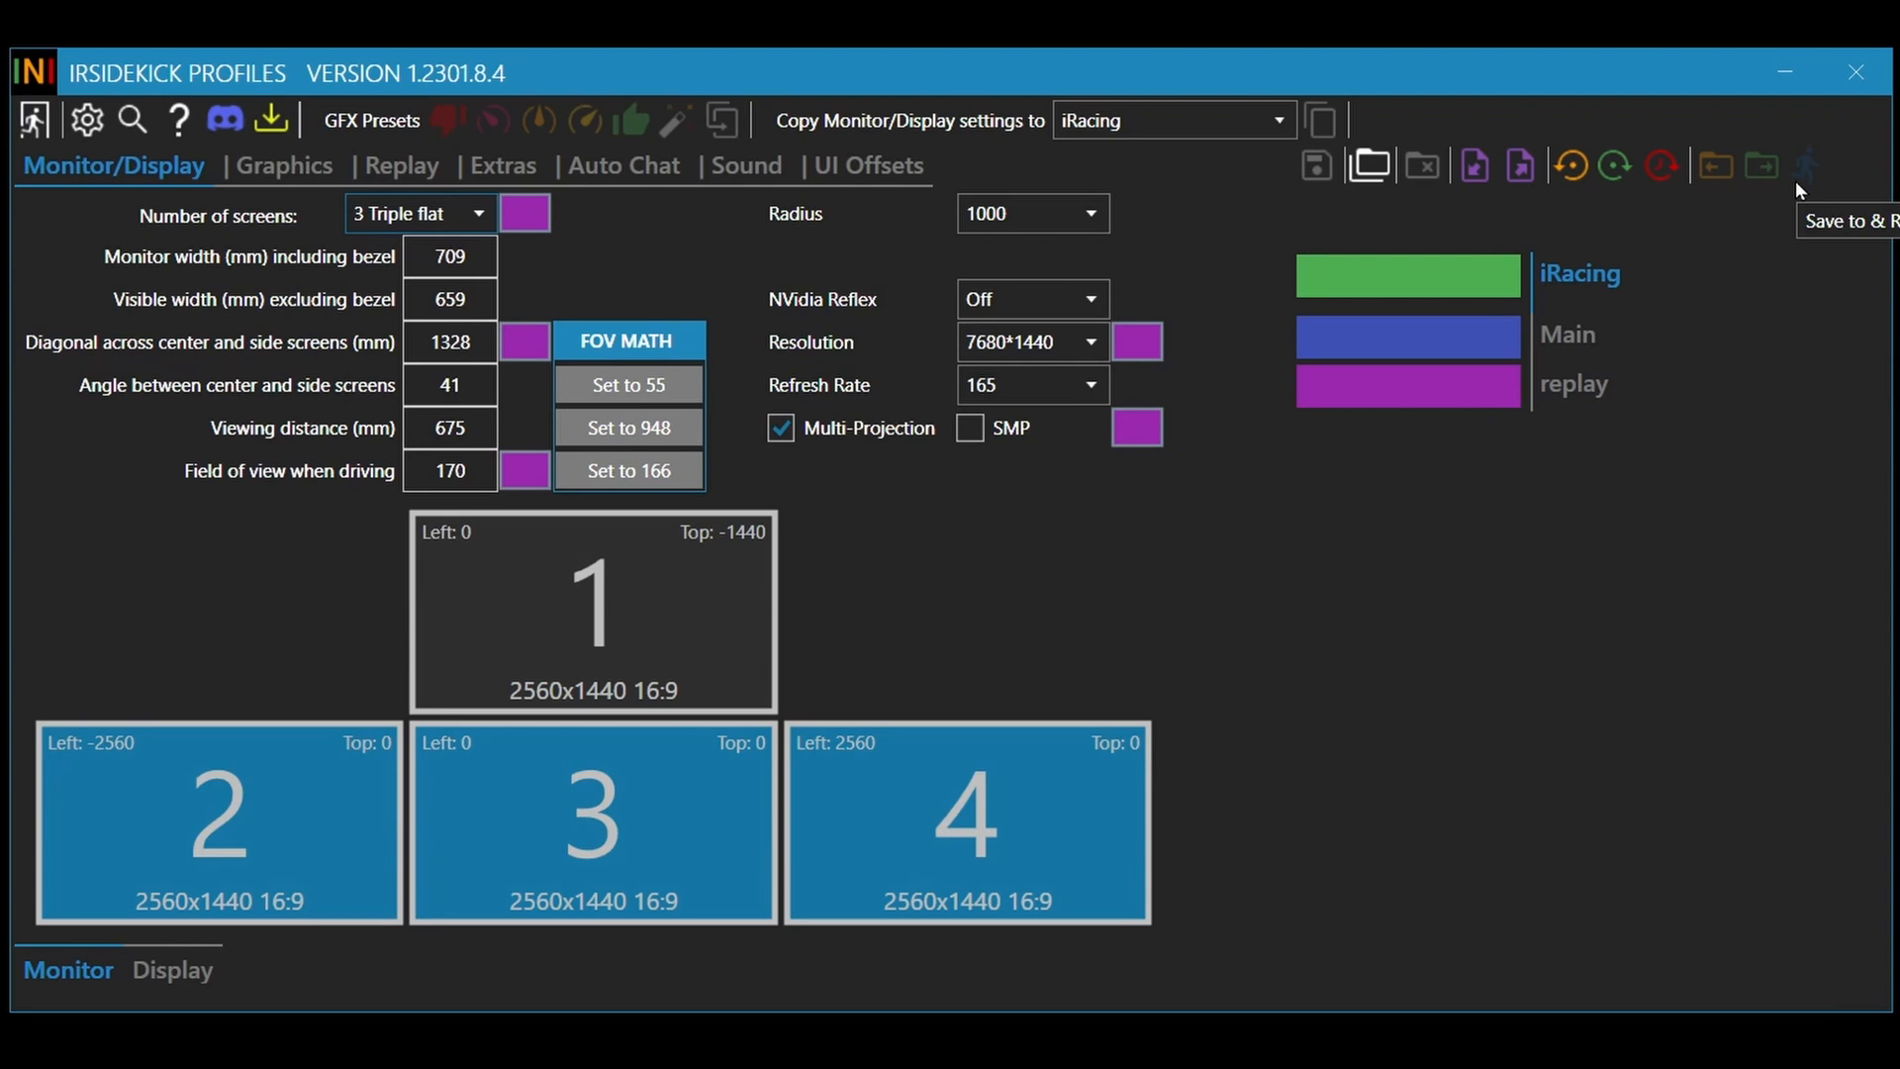
pyautogui.moveTo(1642, 397)
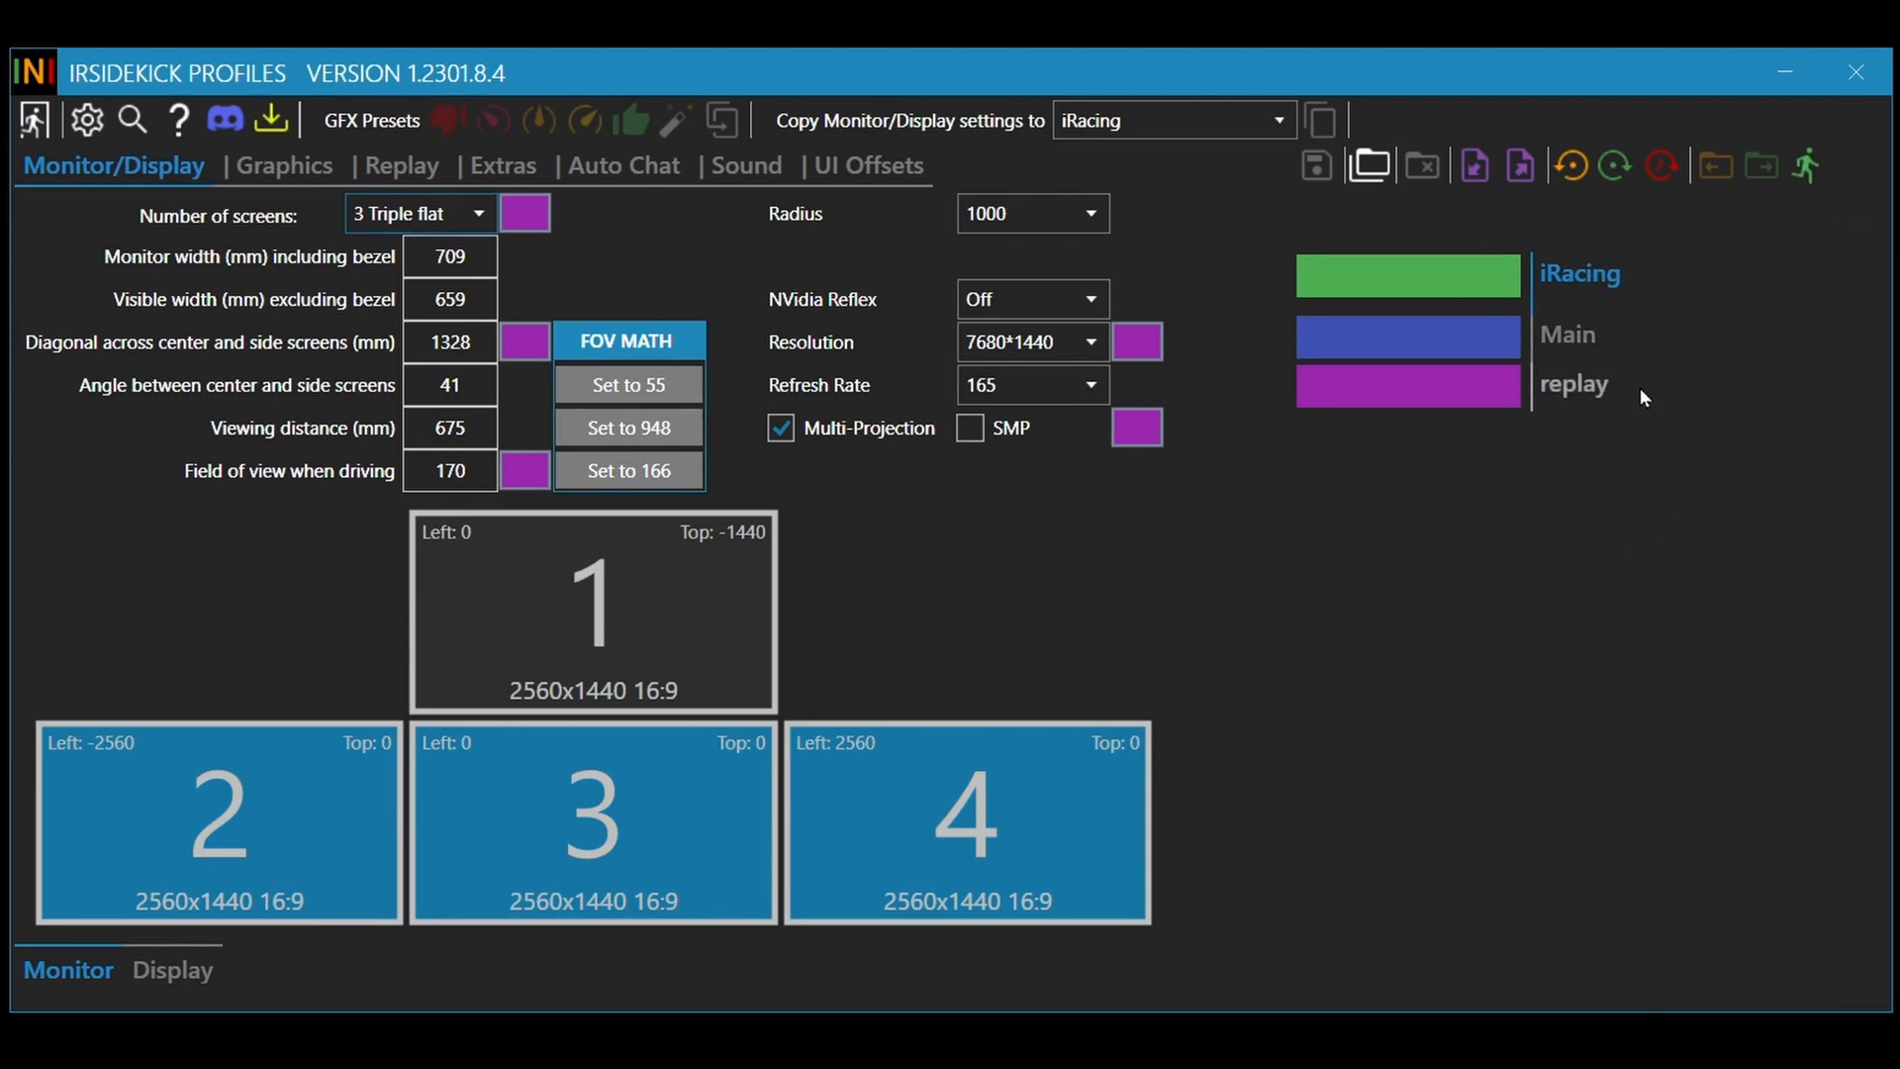
pyautogui.moveTo(1613, 565)
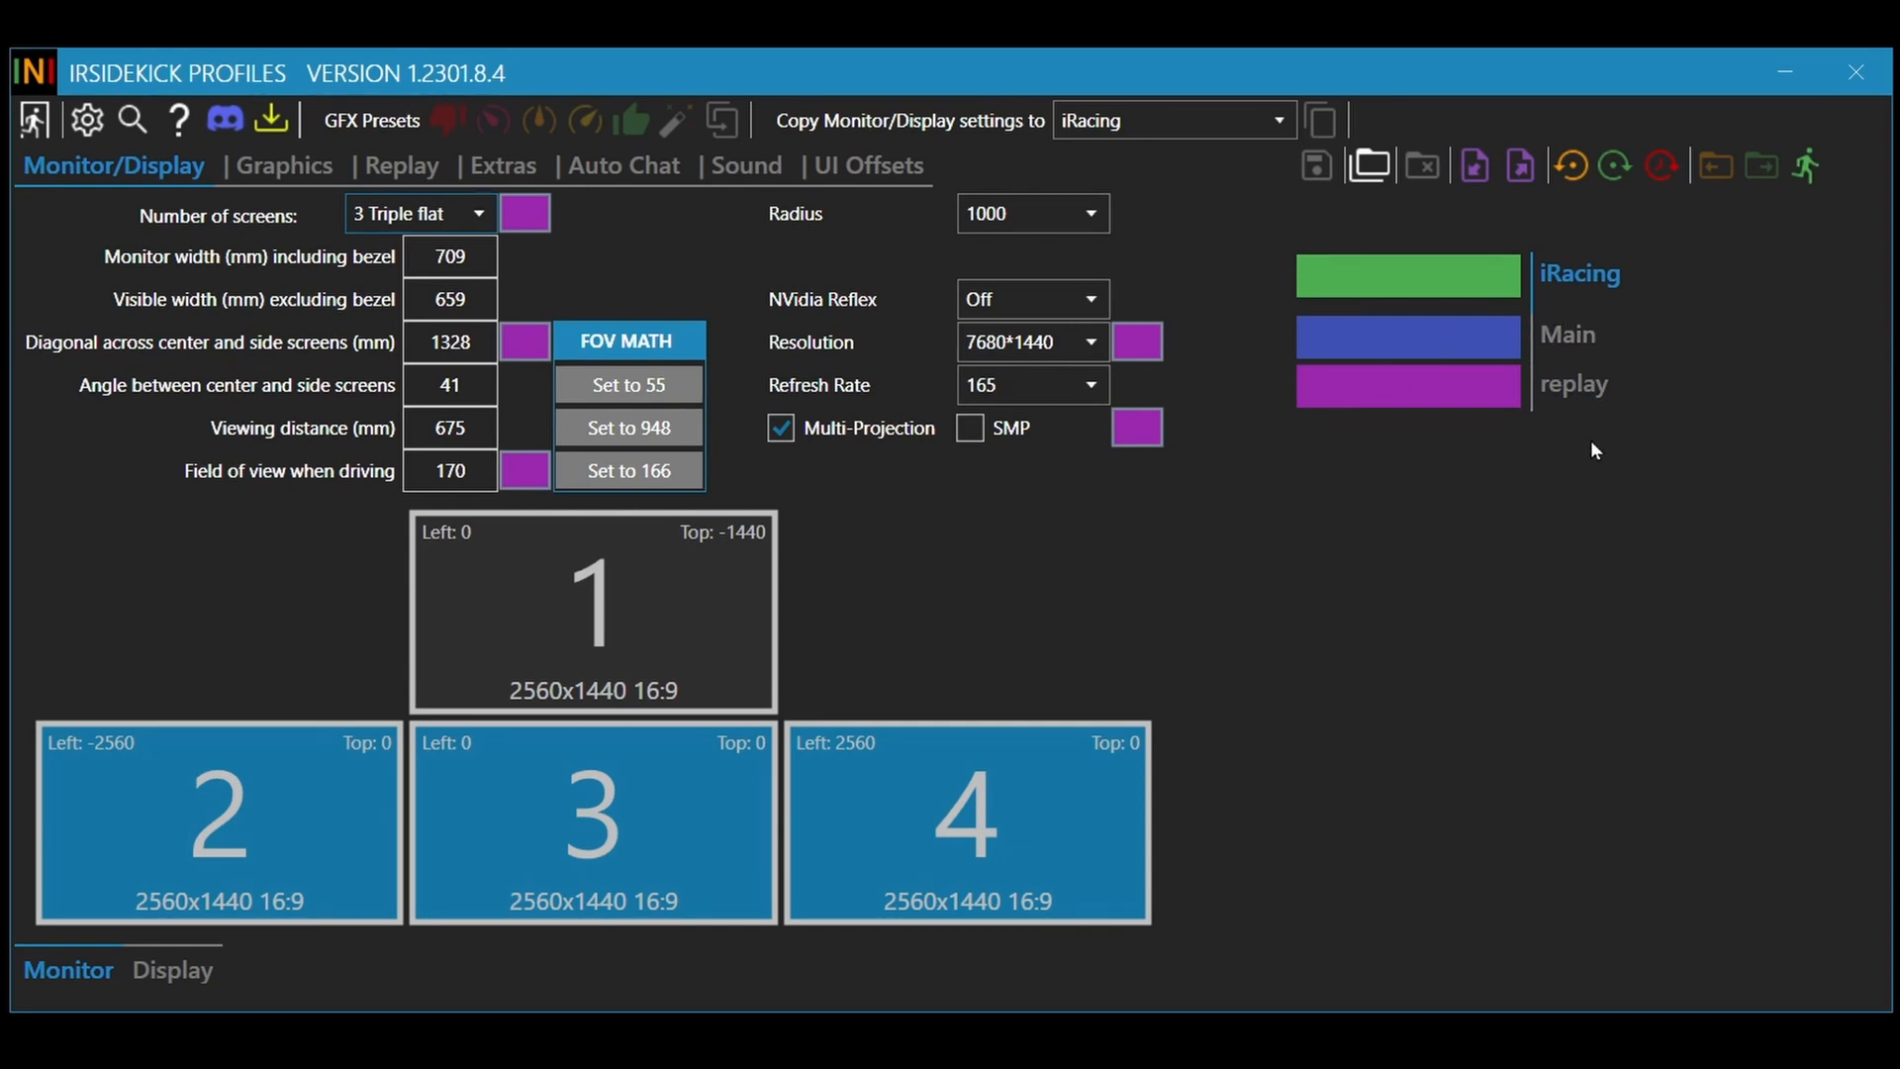
pyautogui.moveTo(1515, 515)
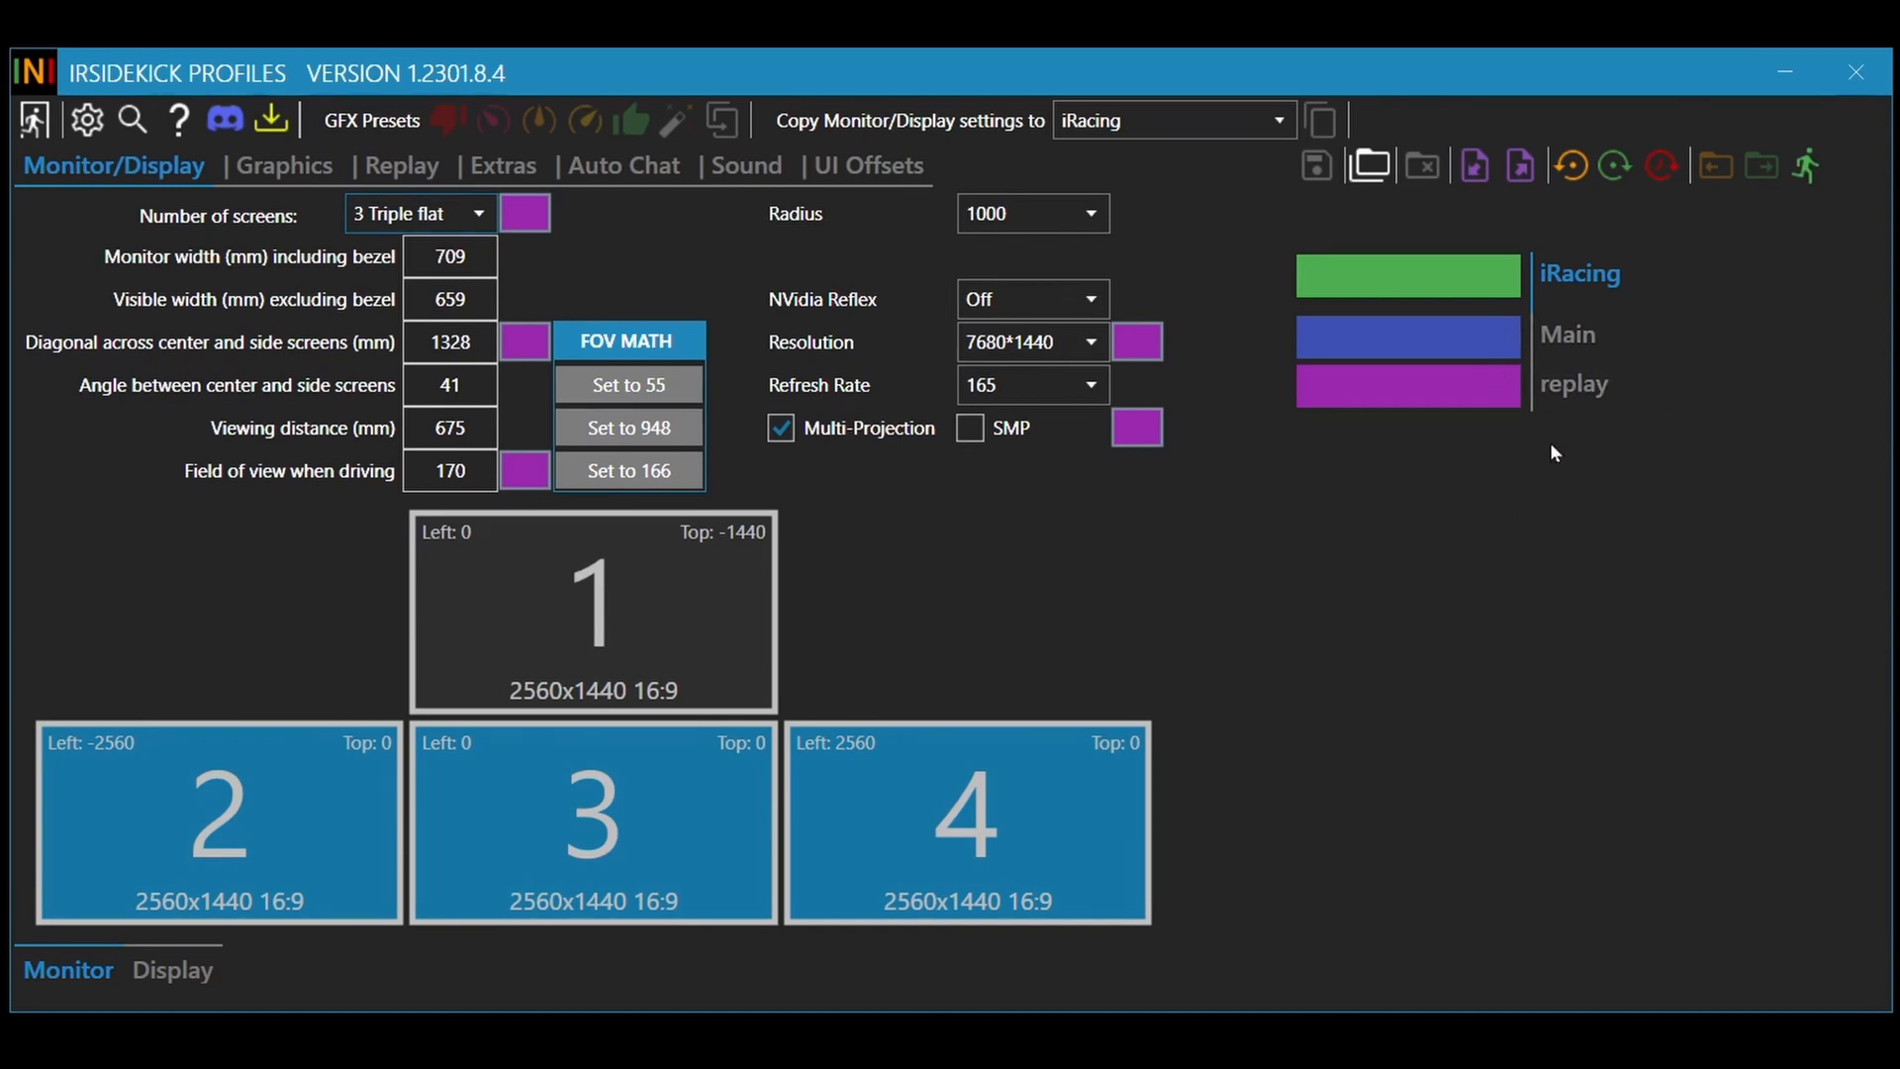
pyautogui.moveTo(1554, 515)
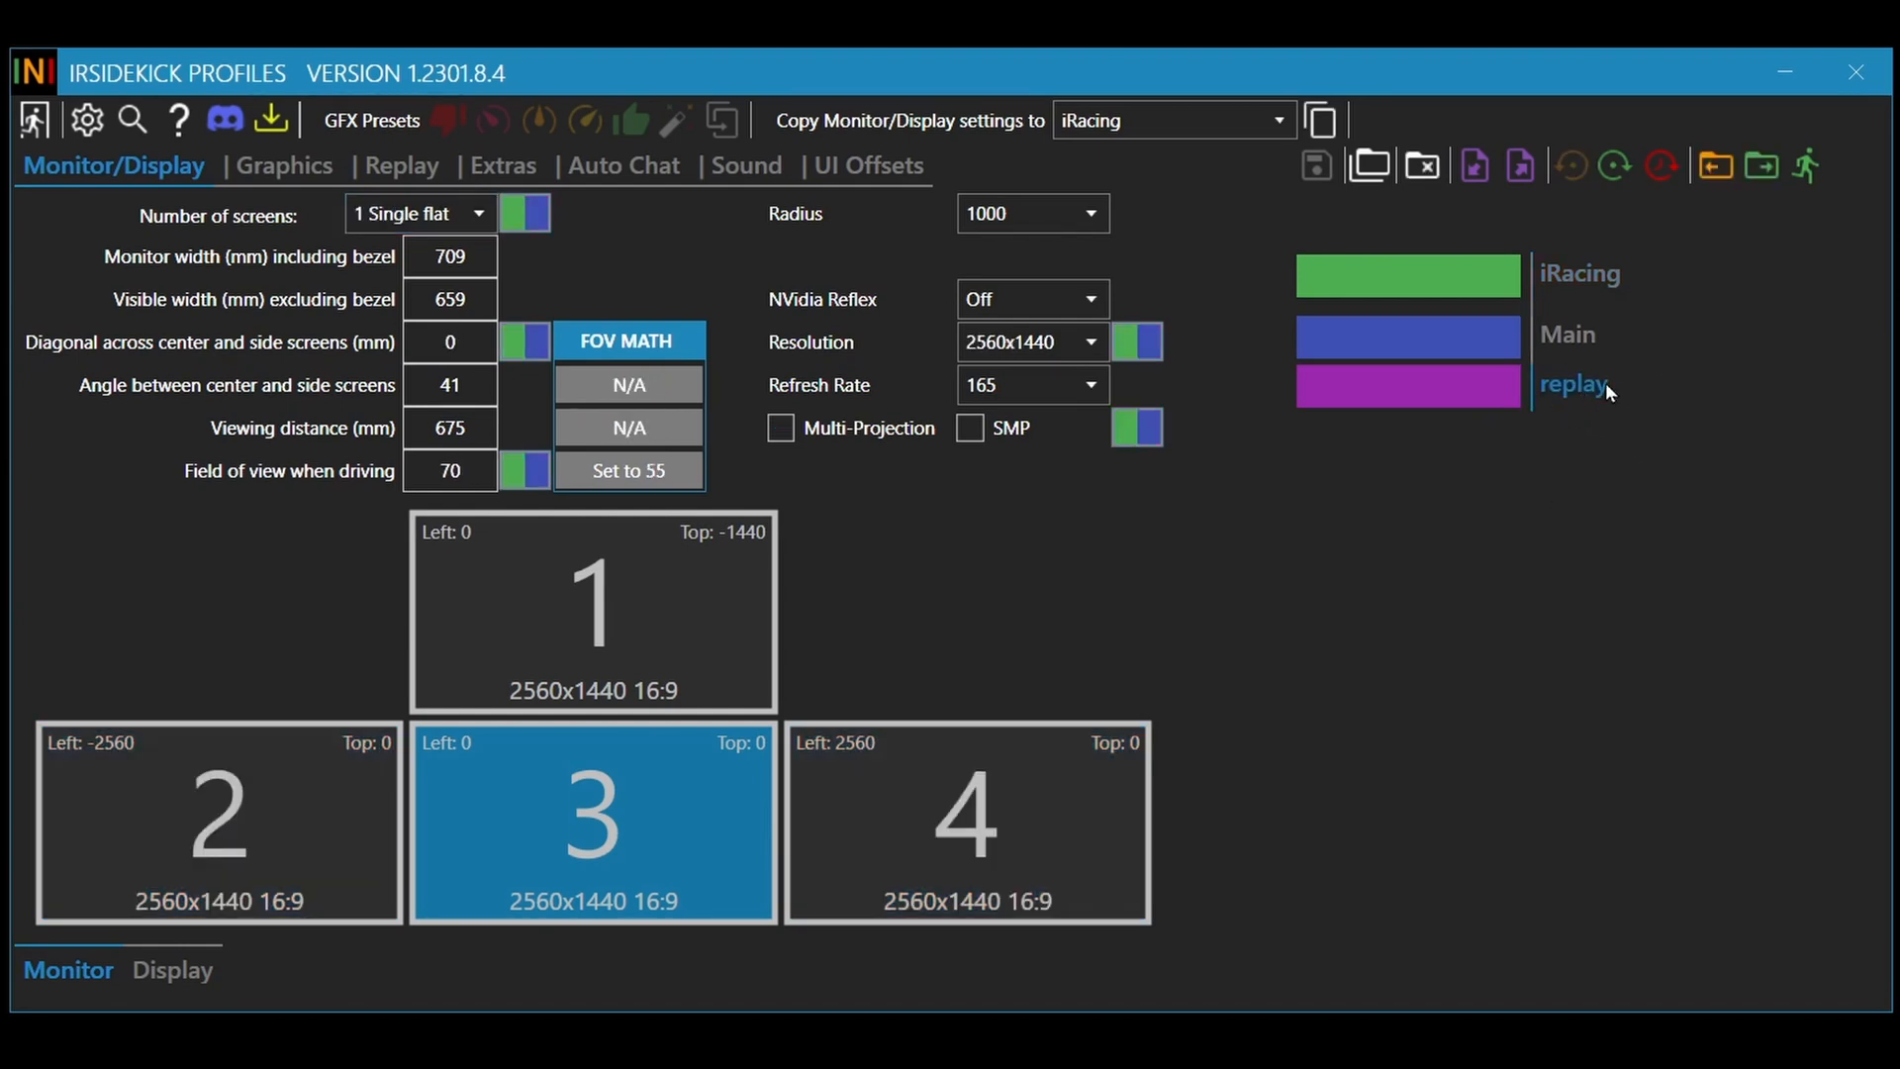
pyautogui.moveTo(555, 832)
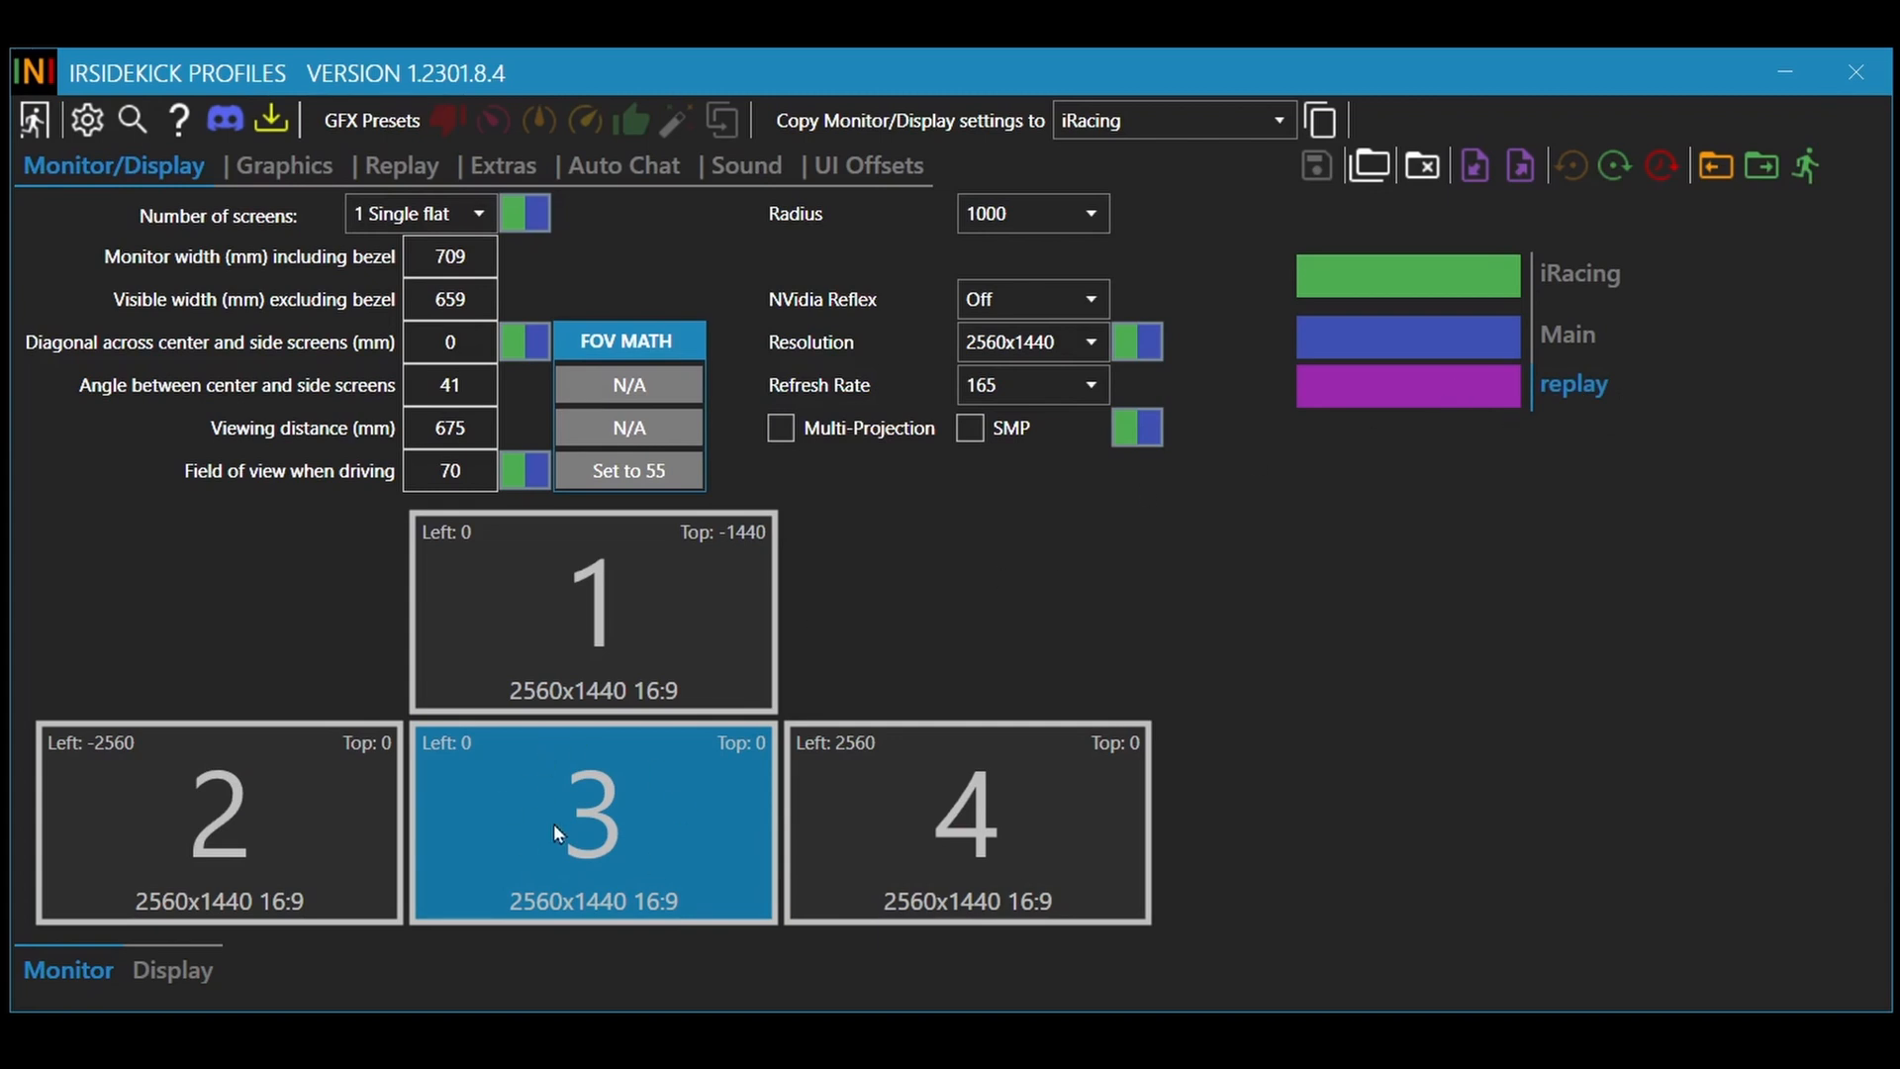
pyautogui.moveTo(784, 279)
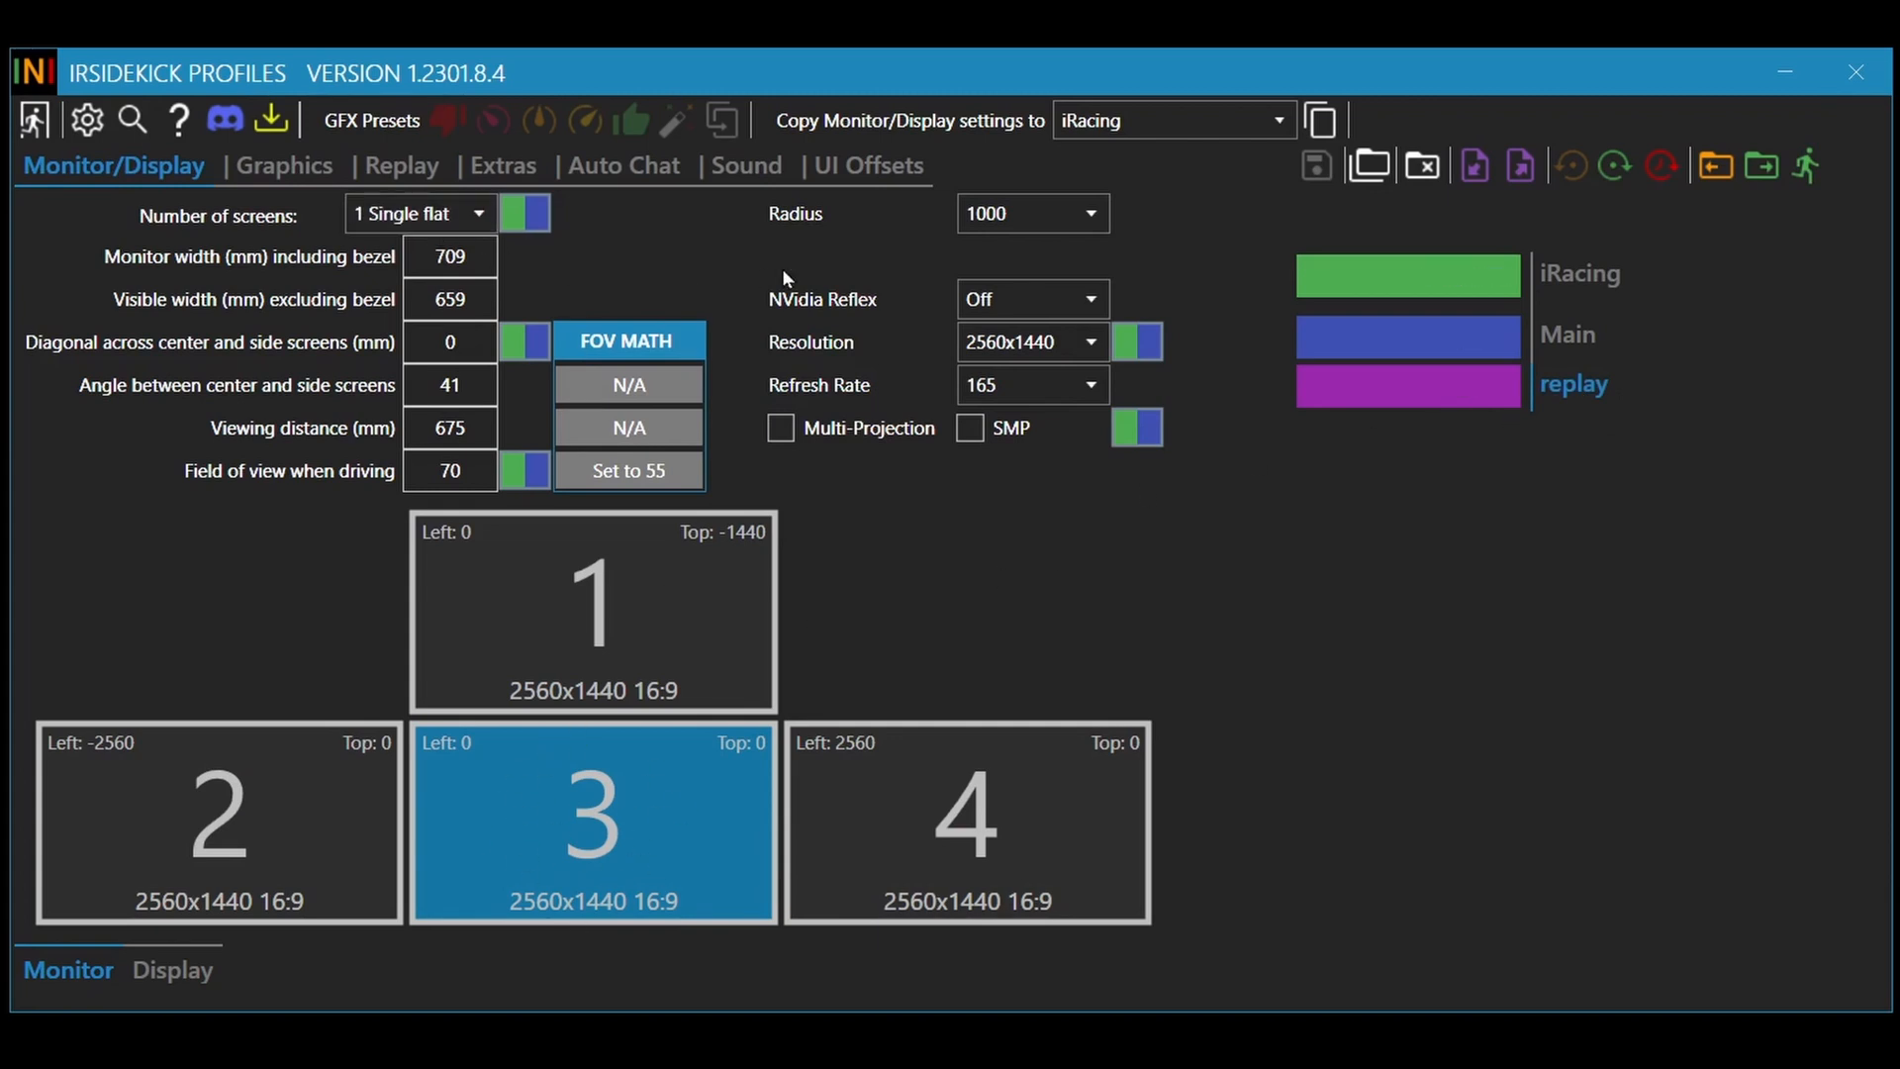
pyautogui.moveTo(630, 818)
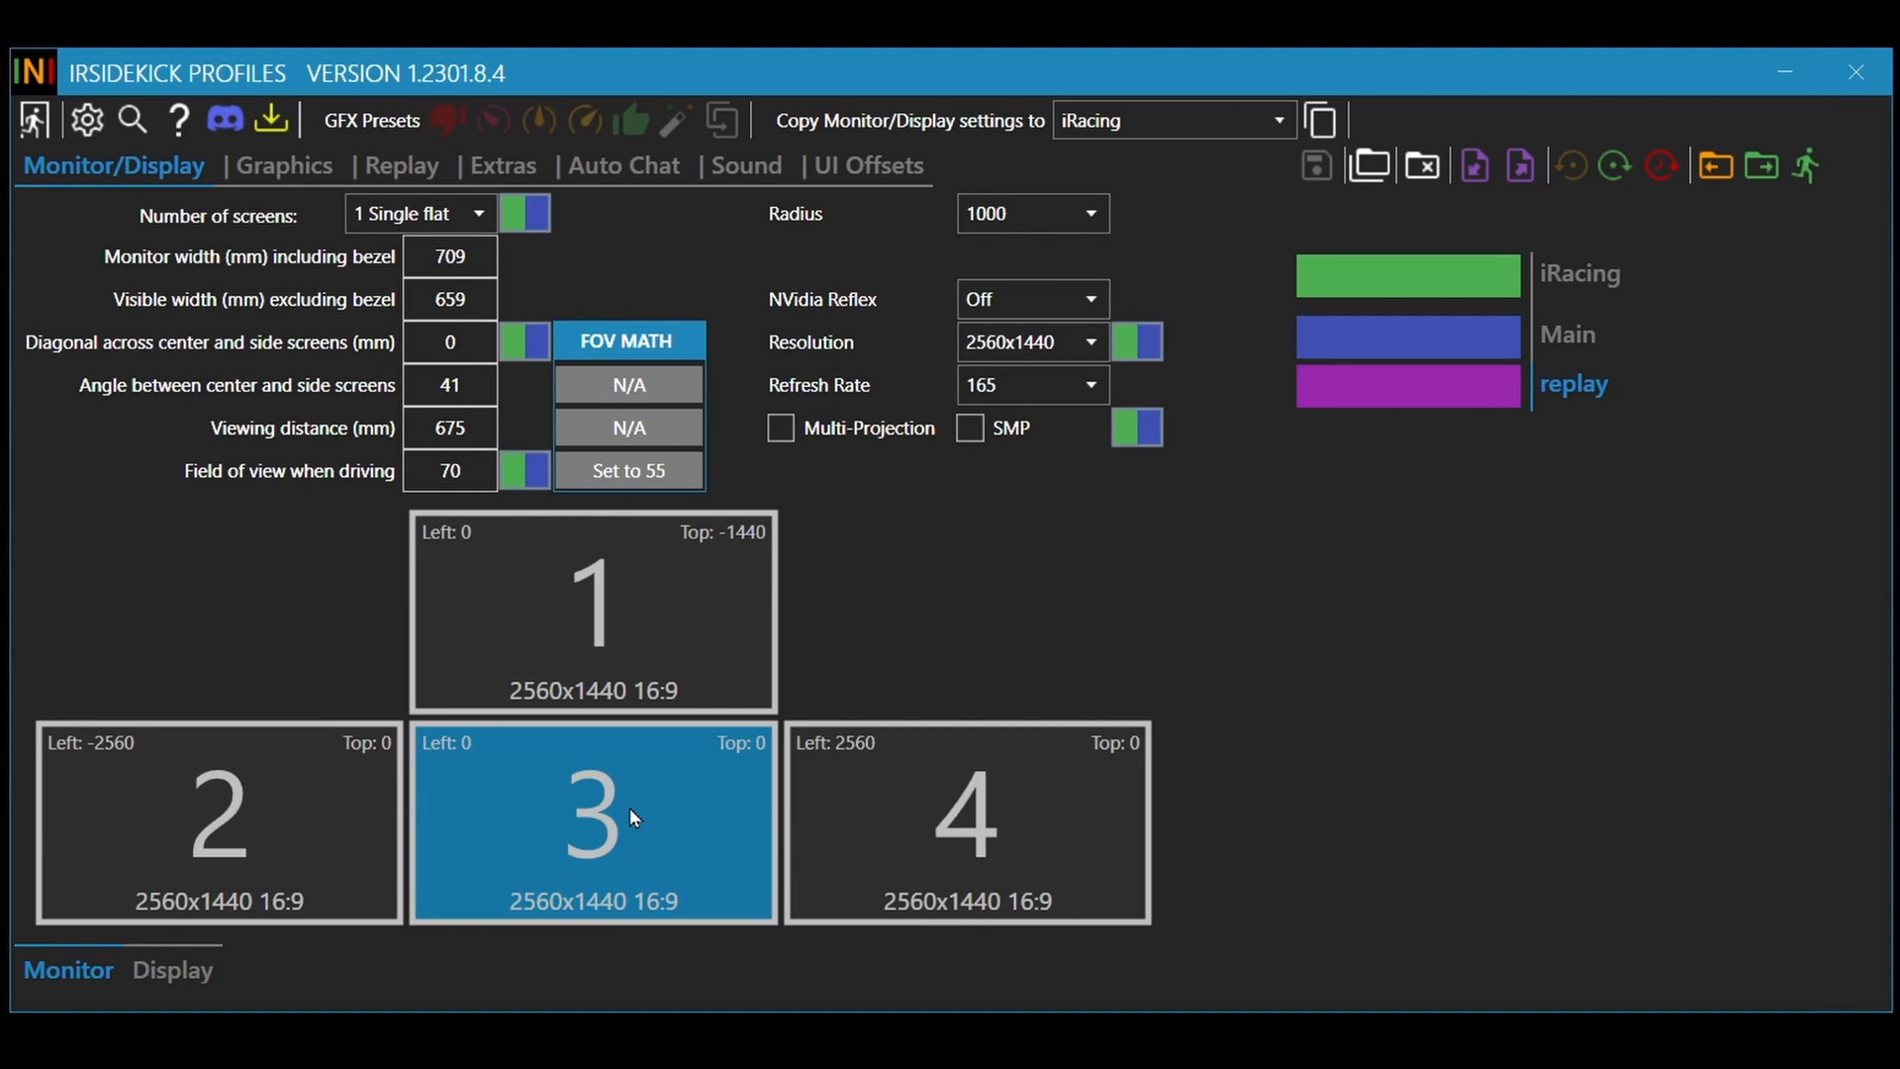
pyautogui.moveTo(483, 718)
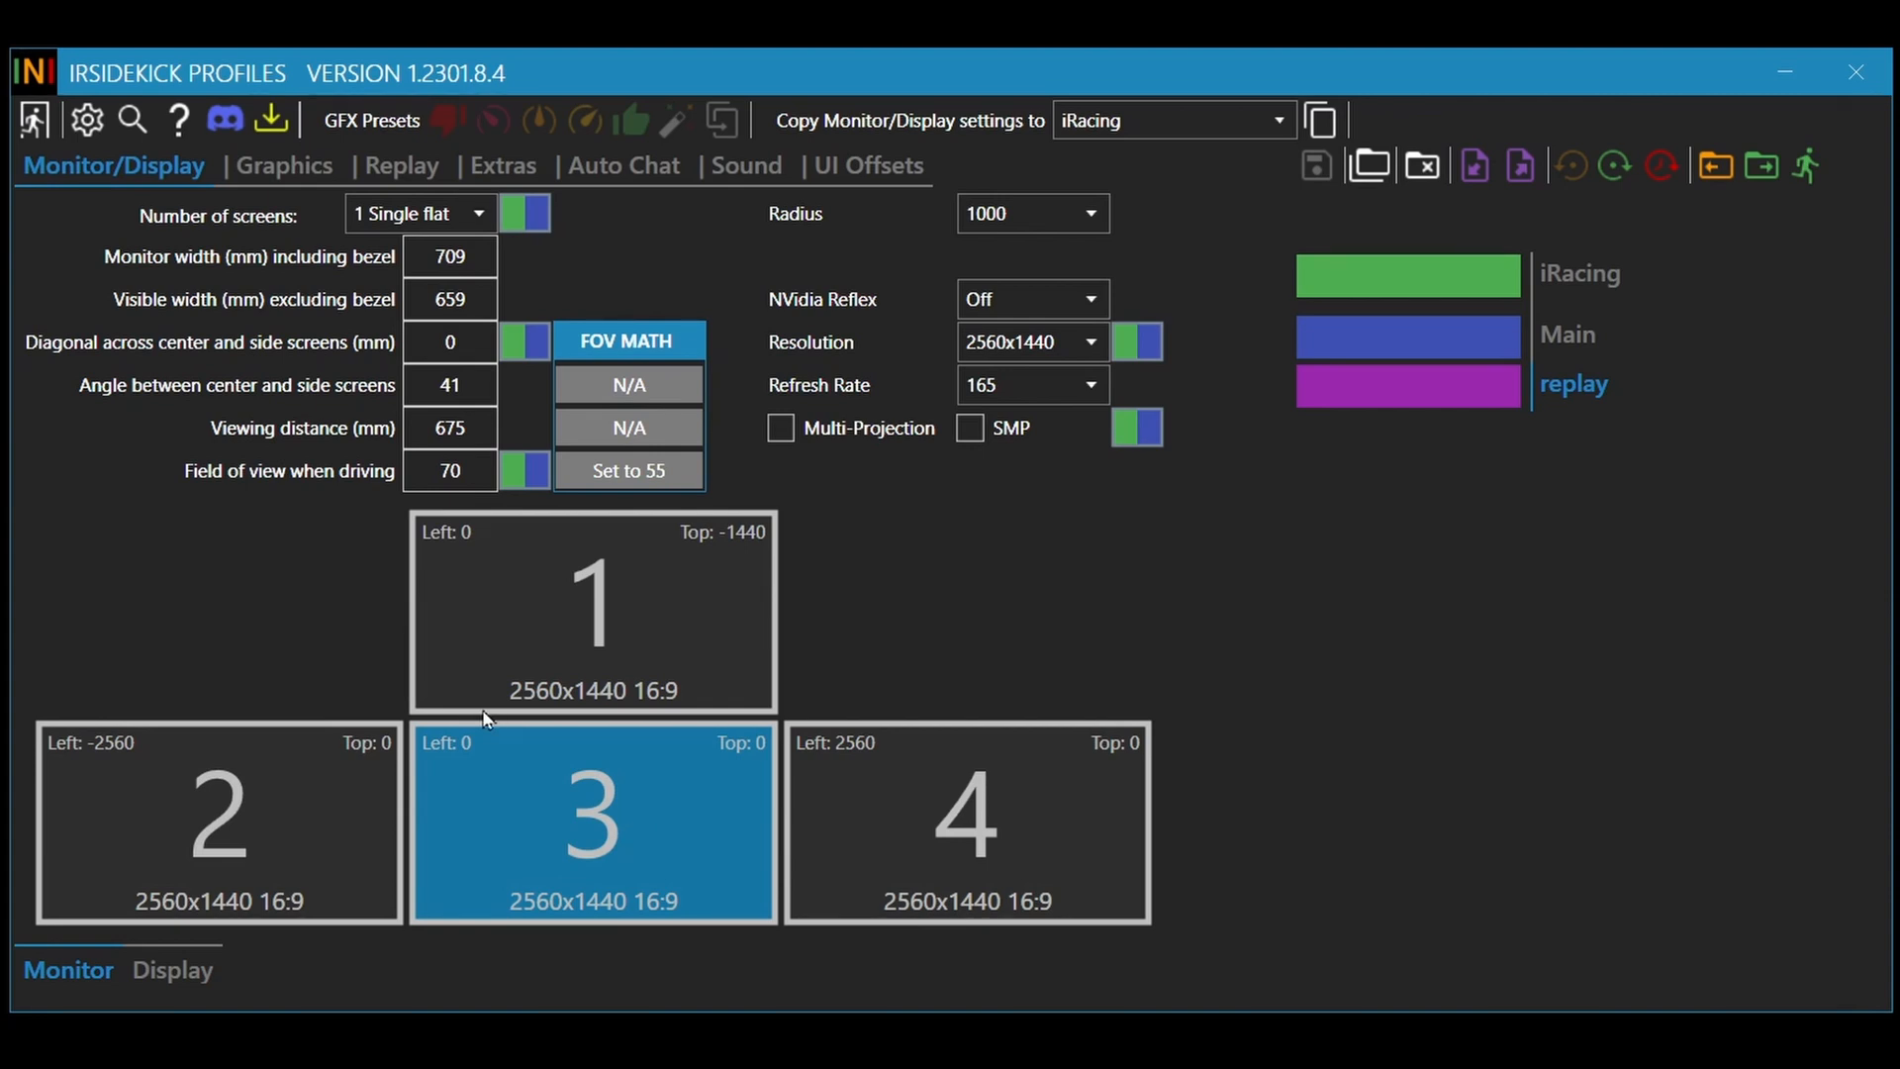
pyautogui.moveTo(1018, 497)
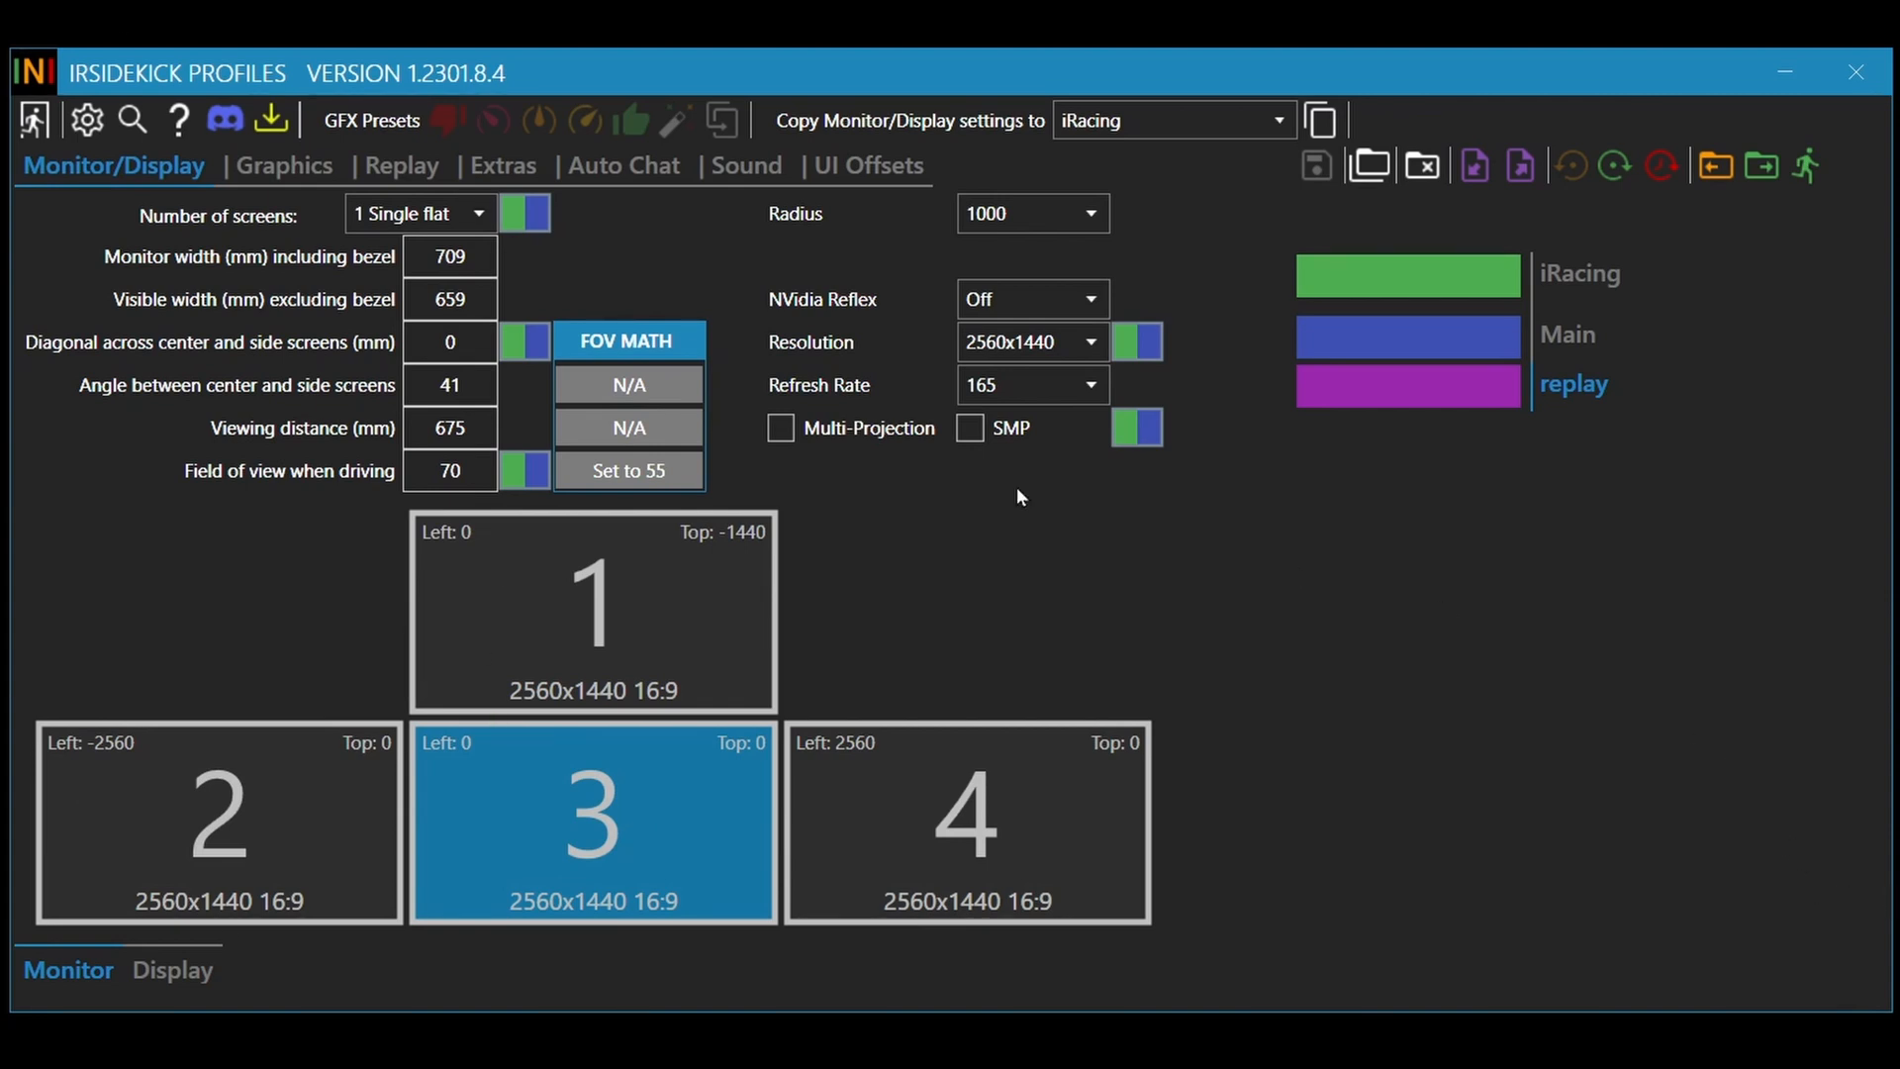
pyautogui.moveTo(736, 475)
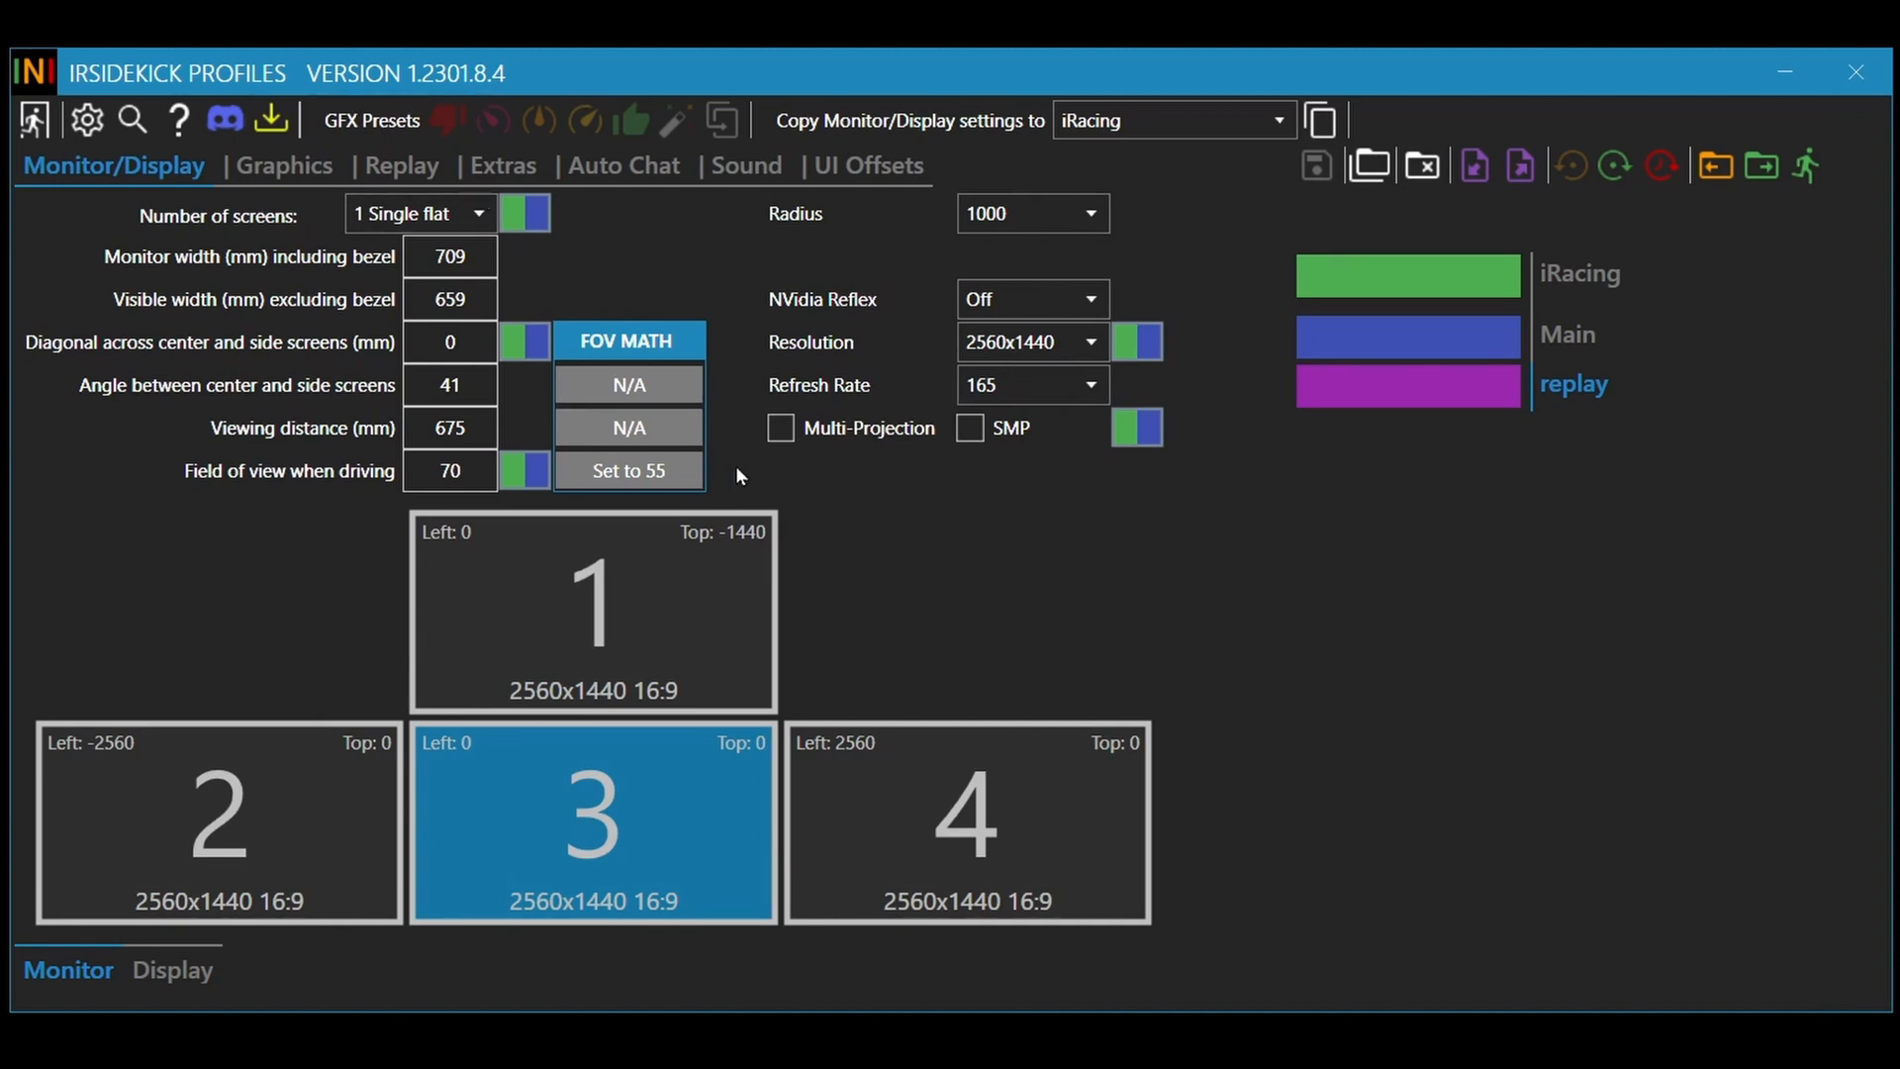
pyautogui.moveTo(662, 810)
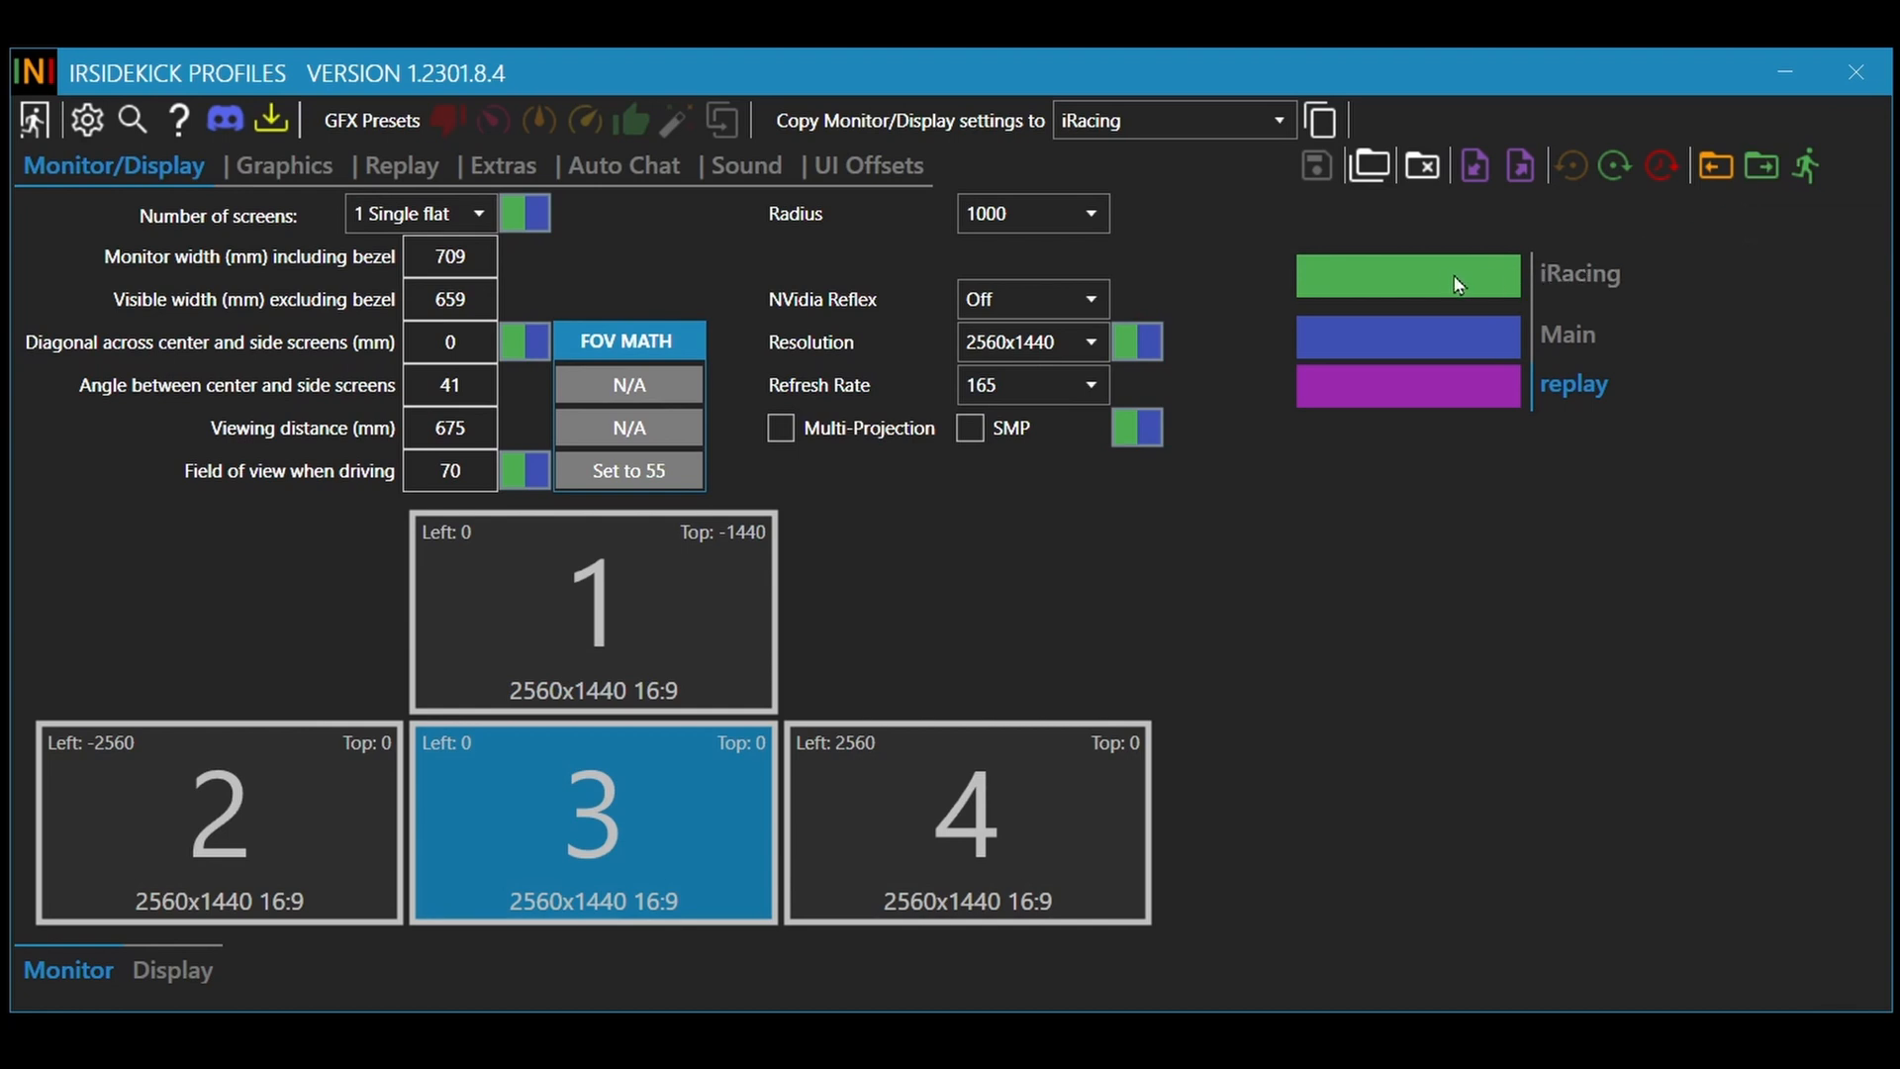
pyautogui.moveTo(1754, 242)
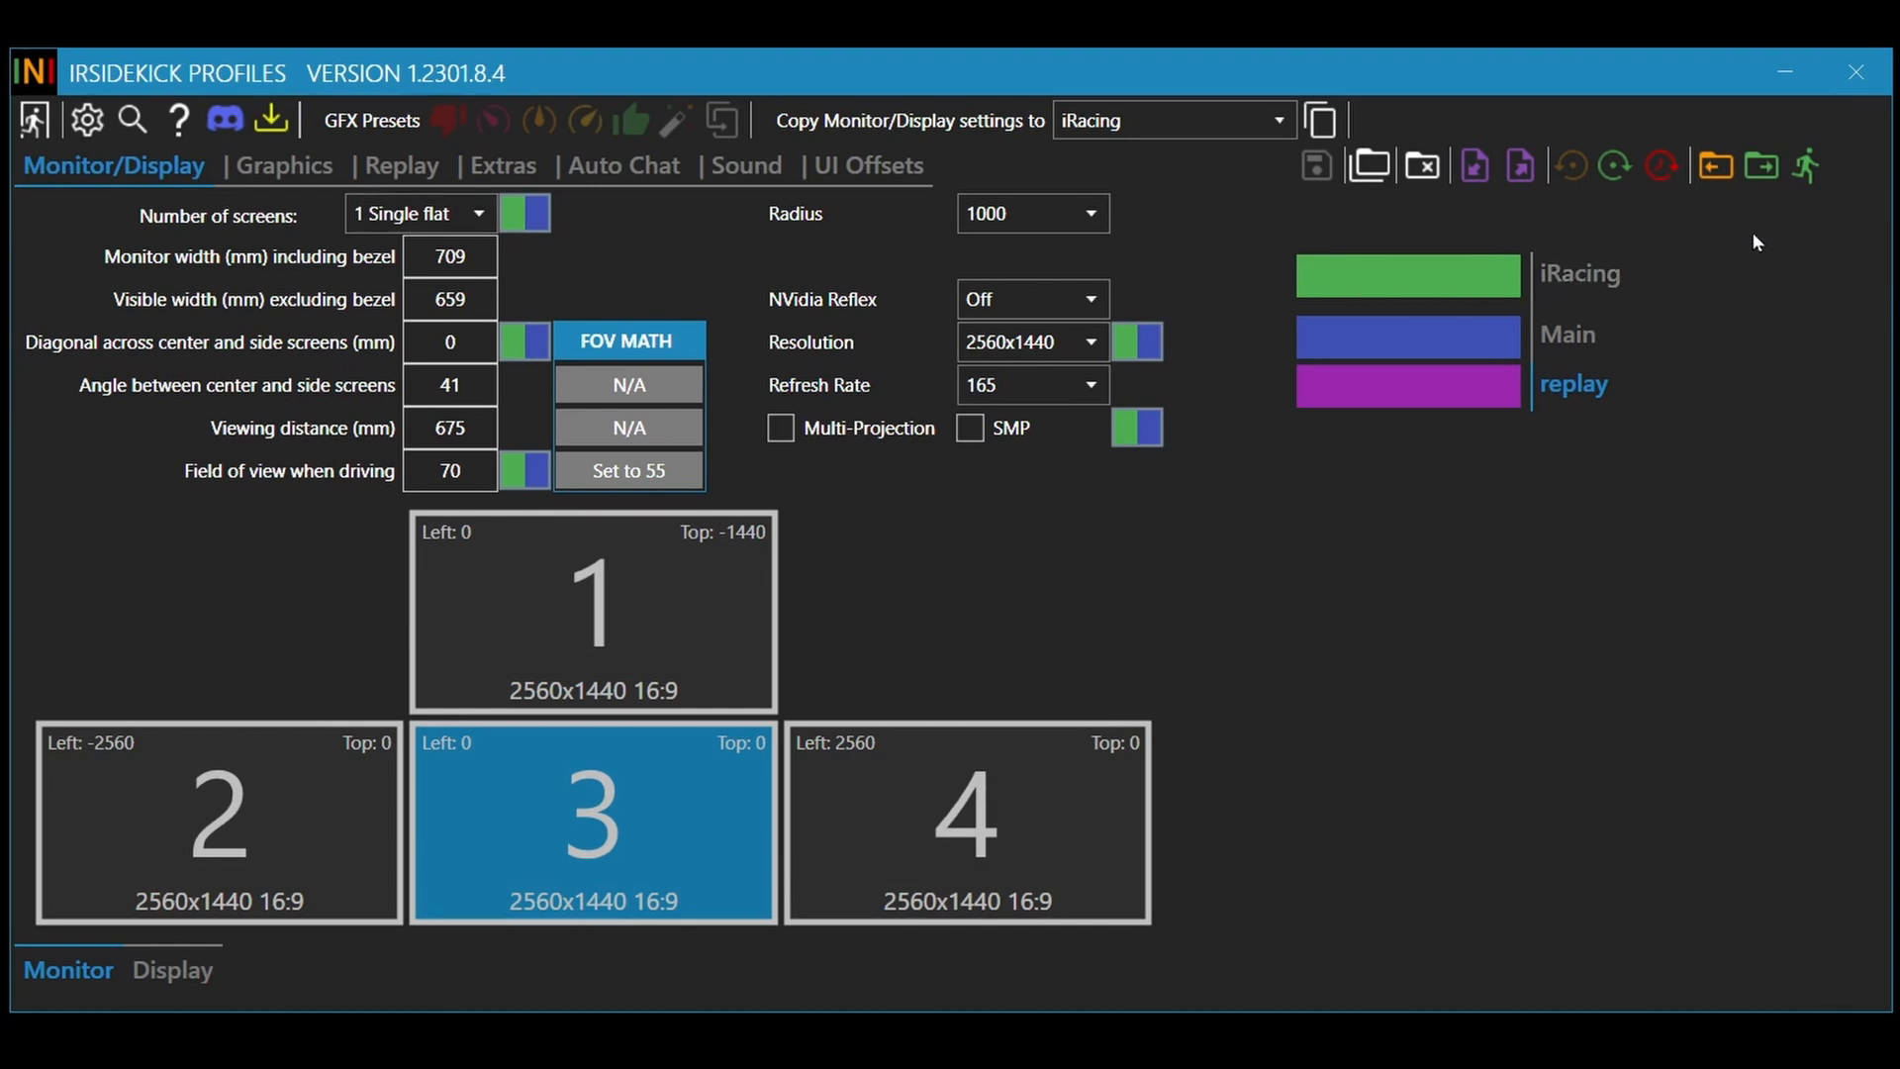
pyautogui.moveTo(1805, 166)
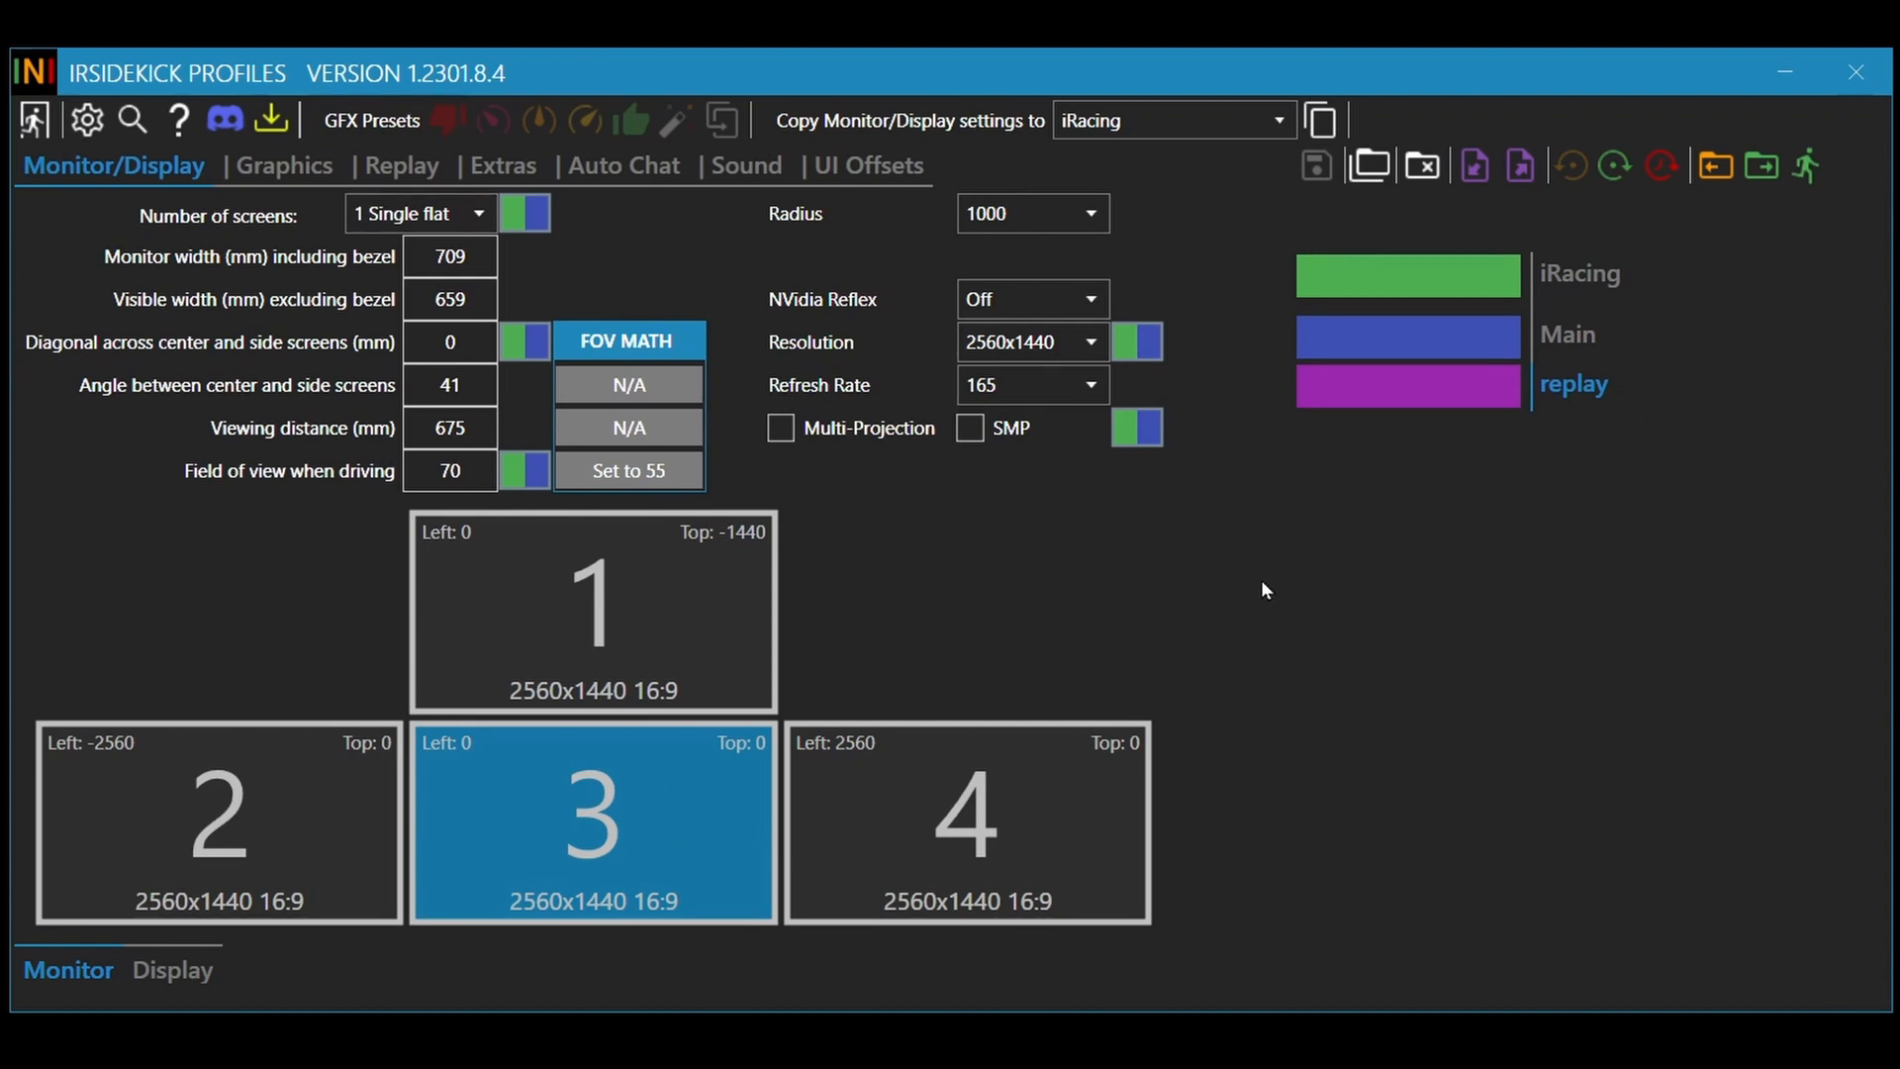
pyautogui.click(417, 214)
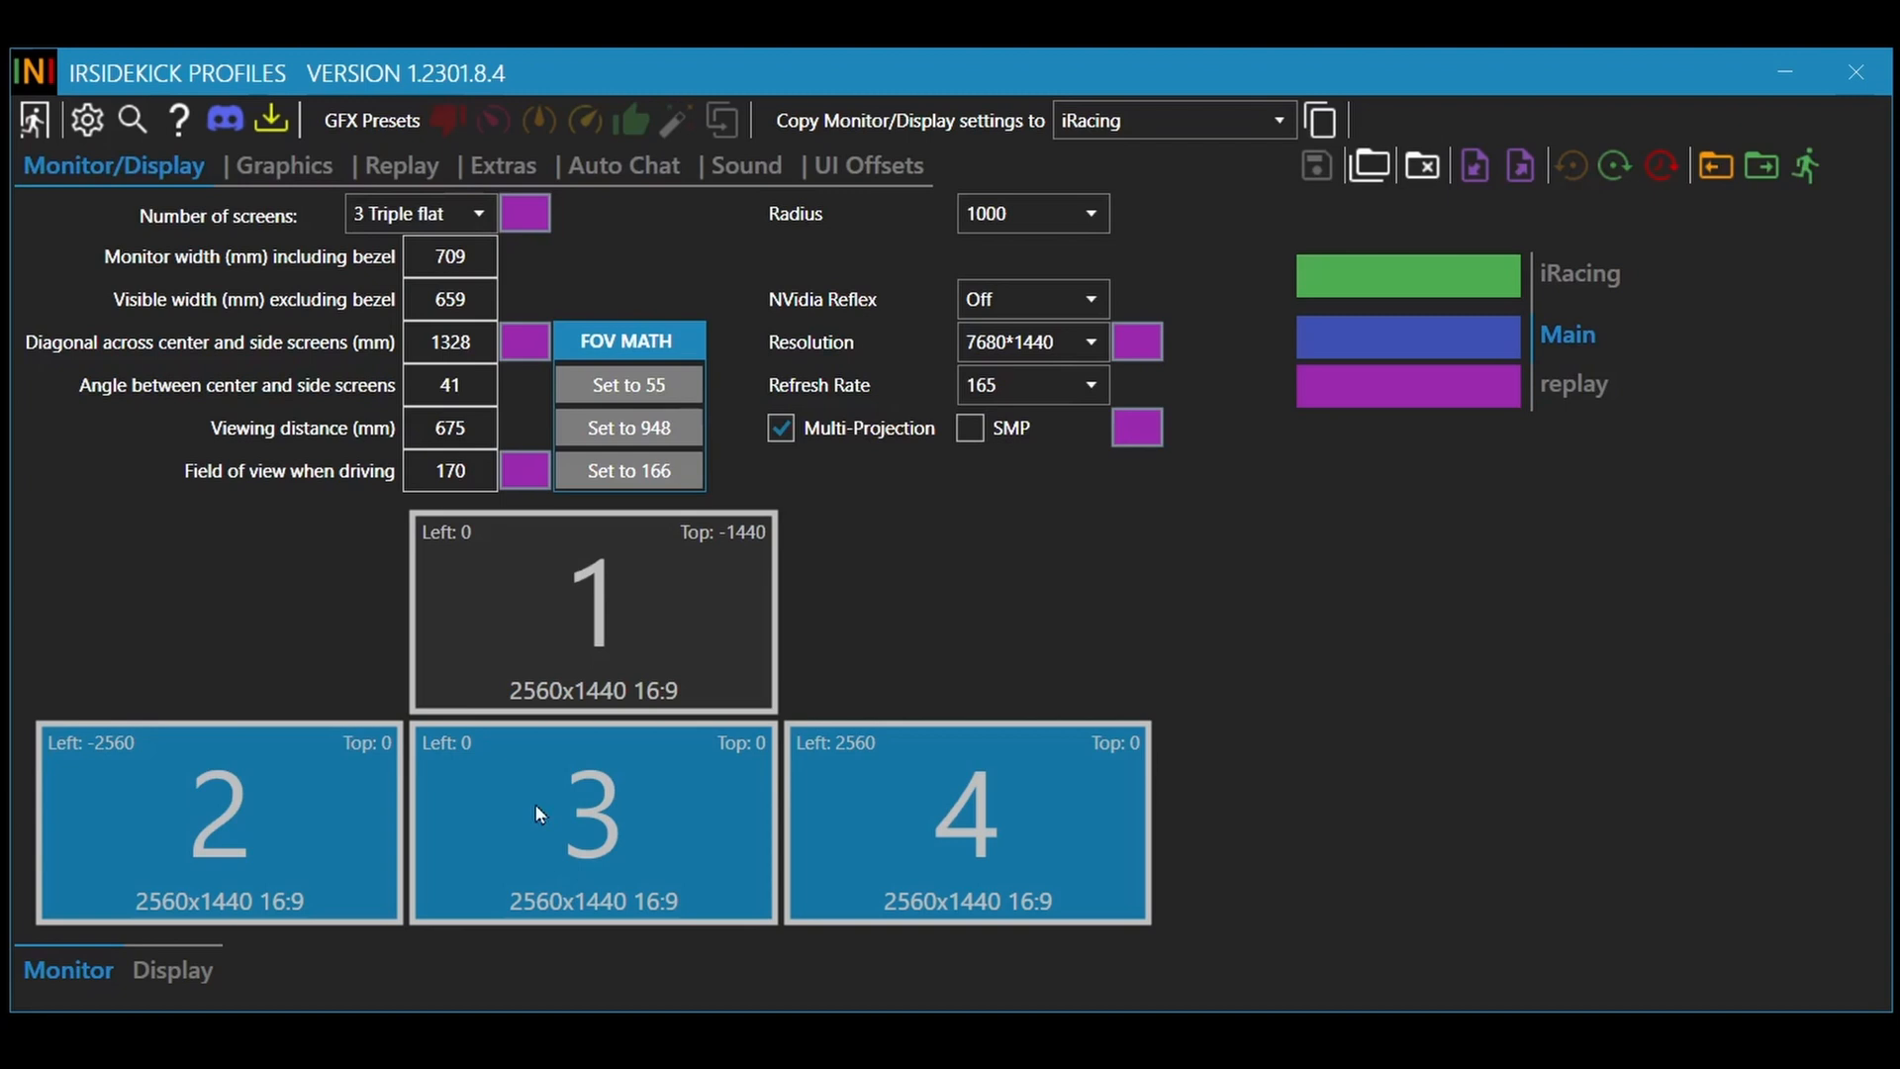
pyautogui.moveTo(1761, 166)
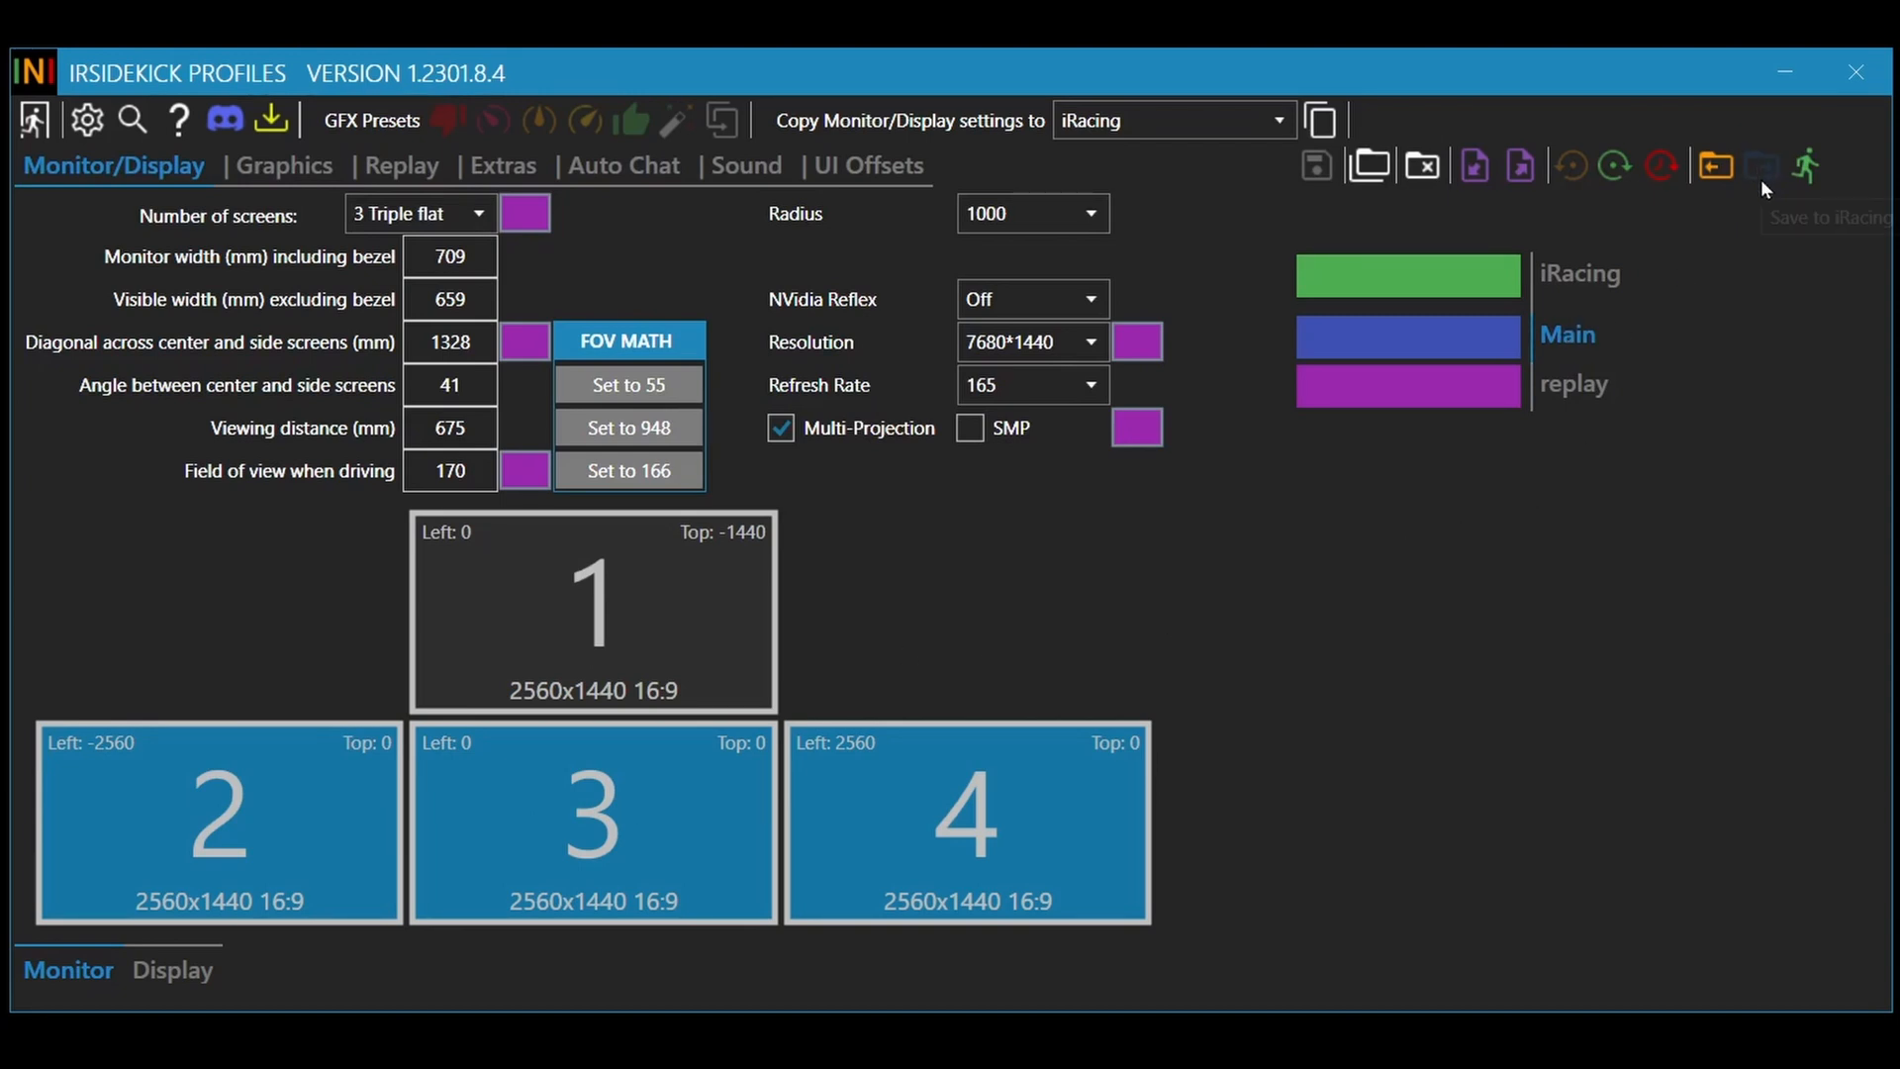
pyautogui.moveTo(1761, 166)
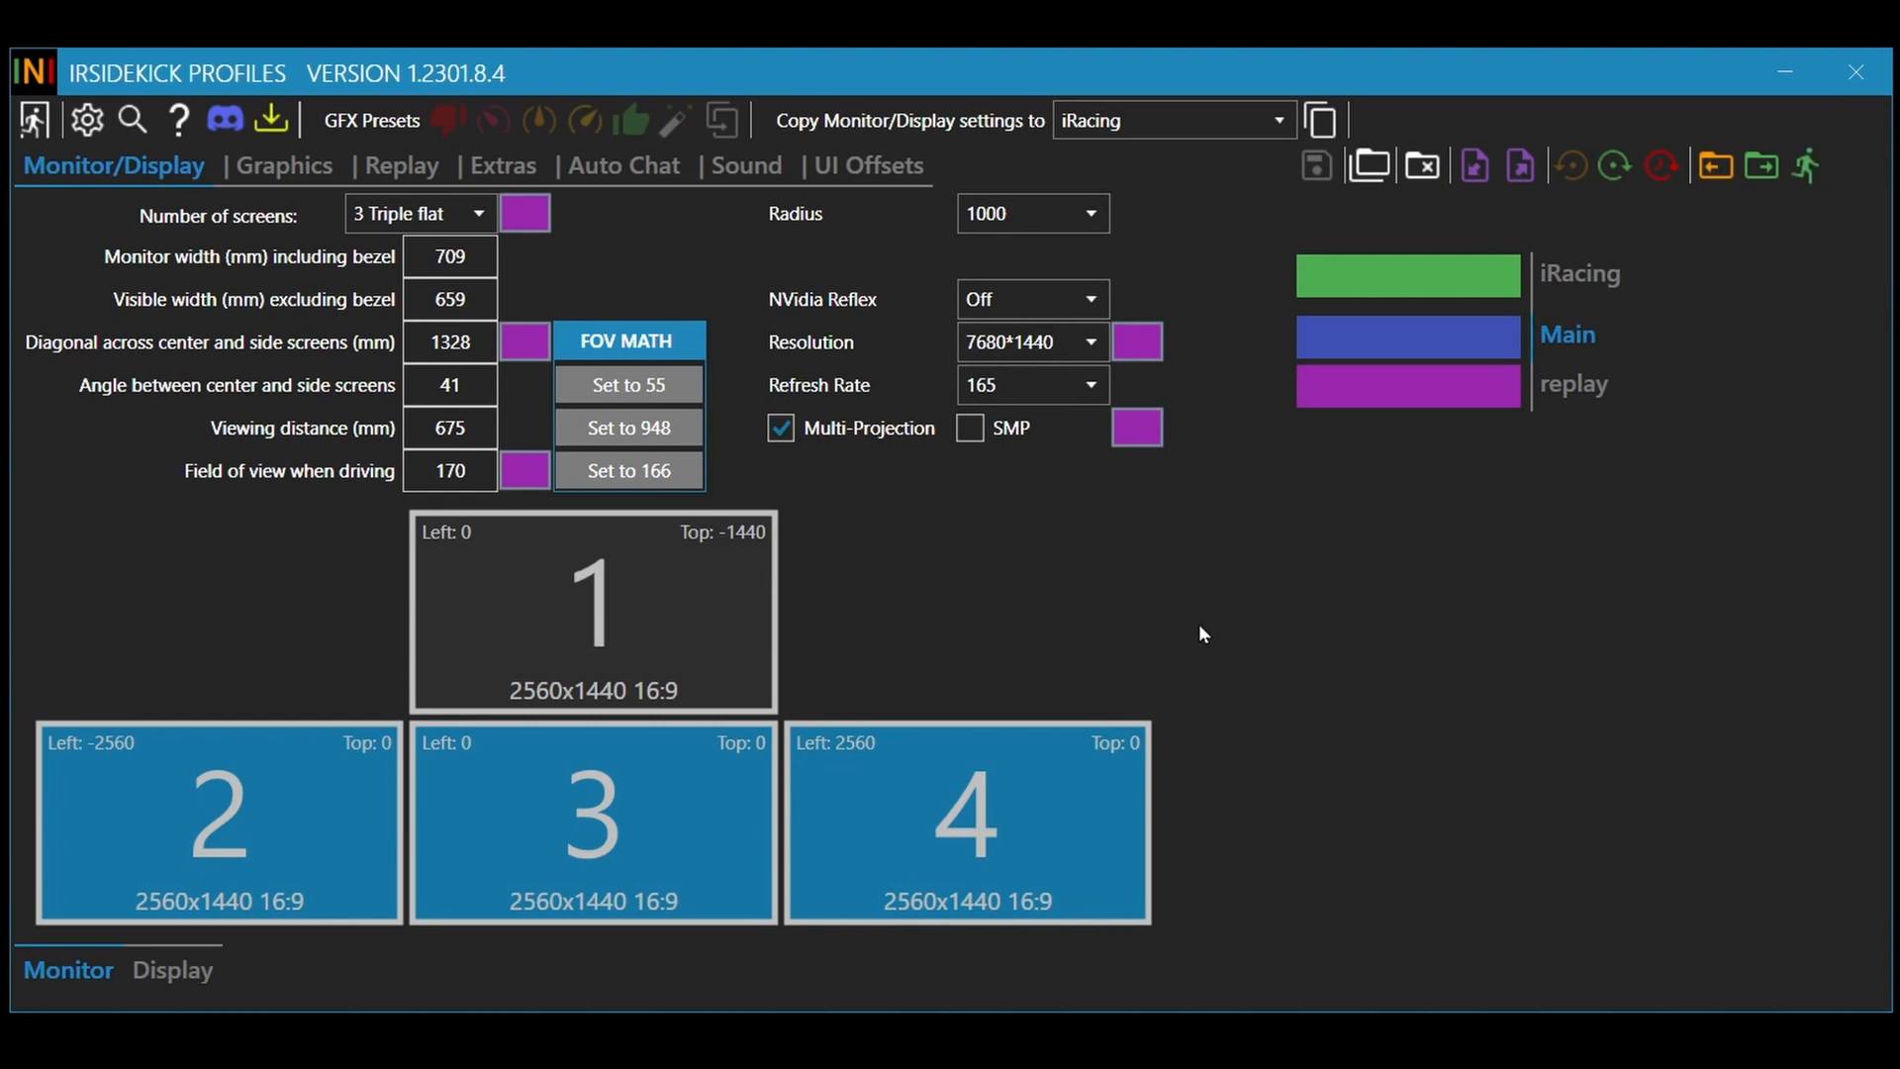
pyautogui.moveTo(1410, 209)
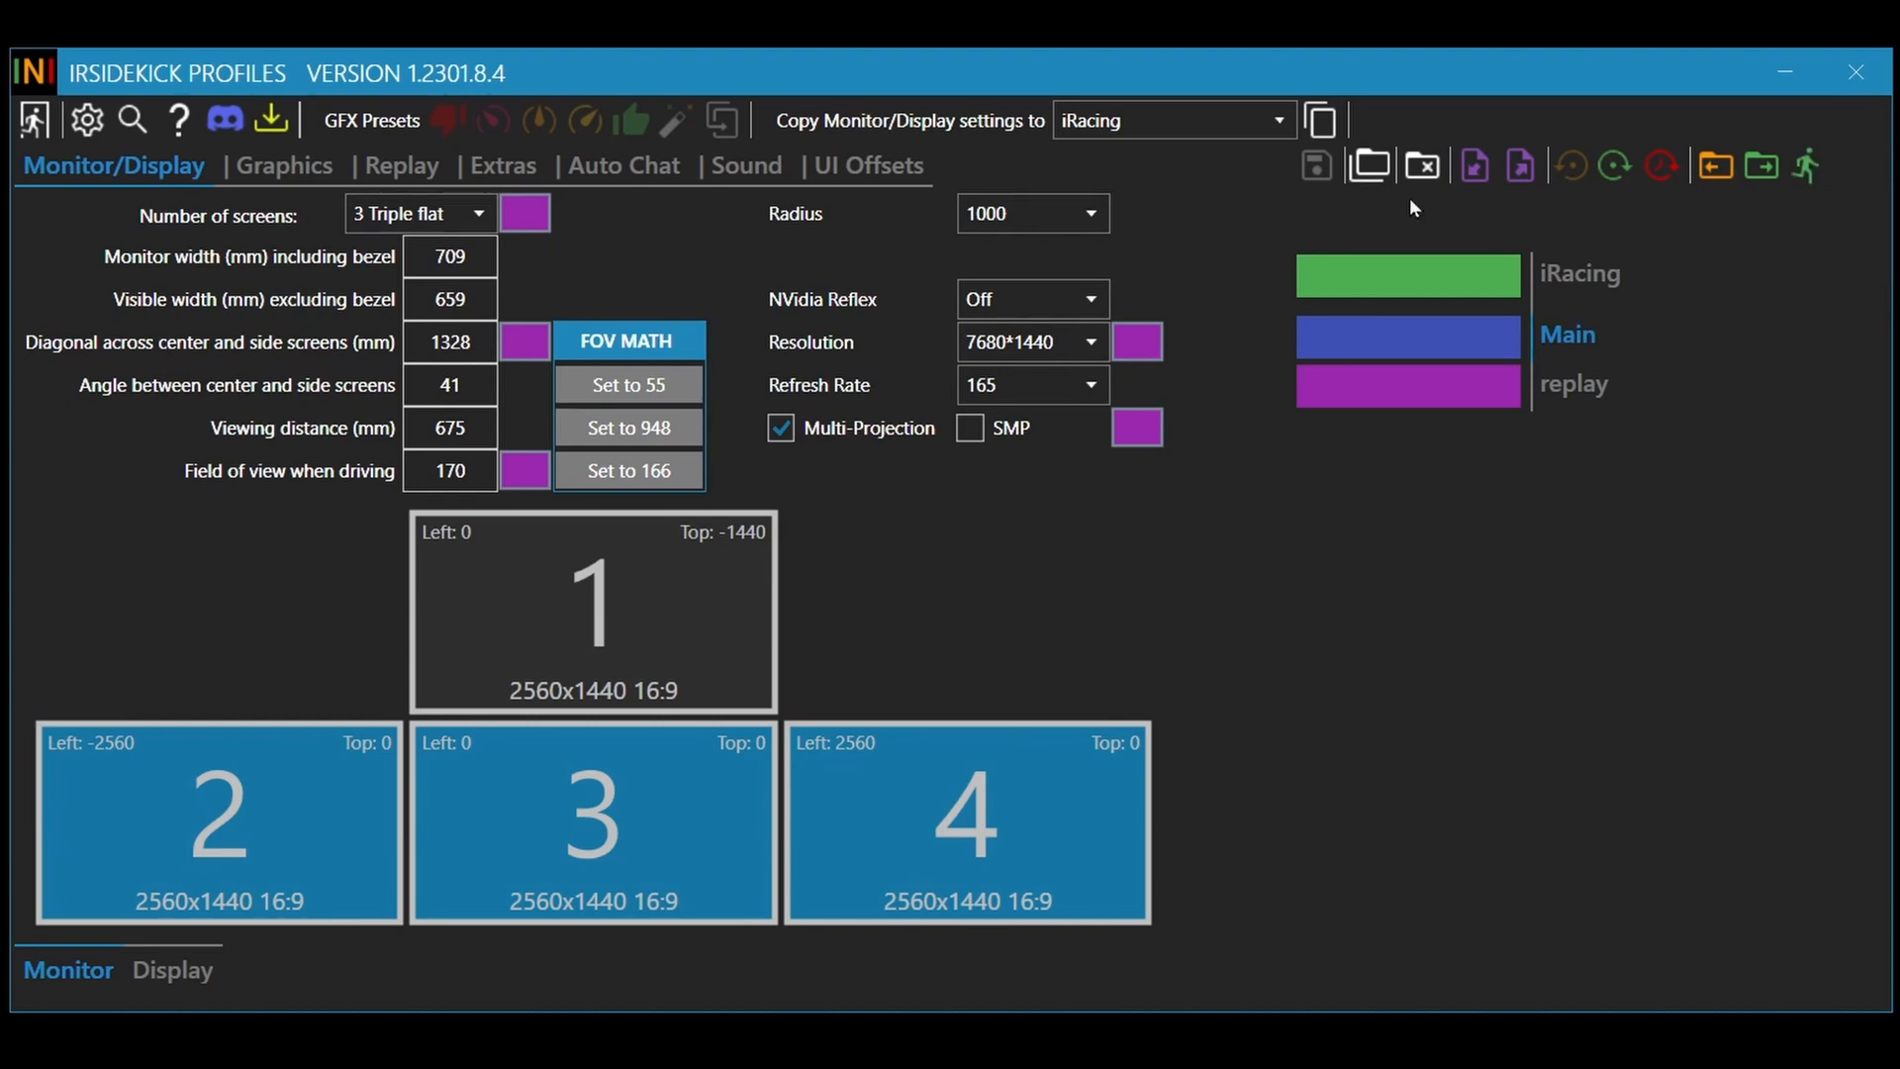